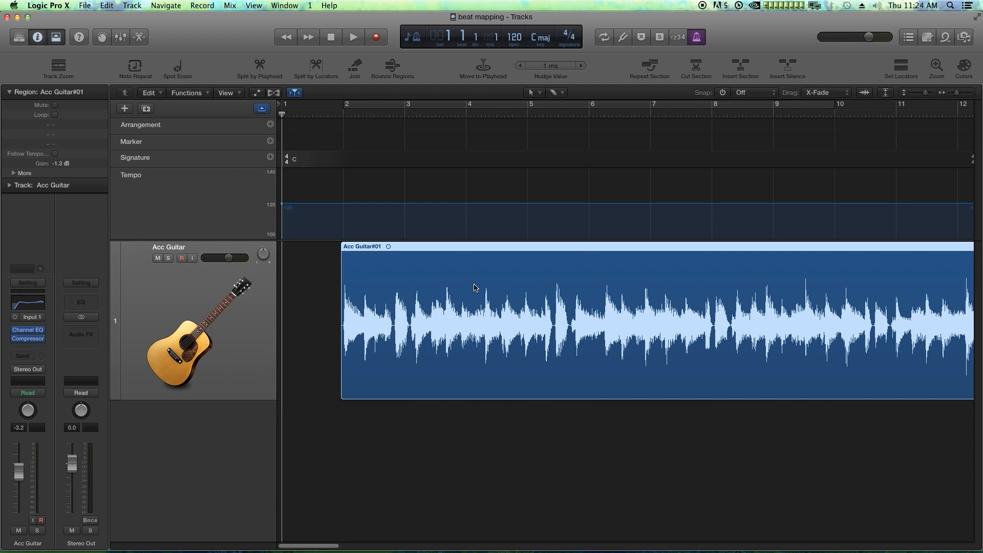
{"action": "mouse_move", "coordinate": [478, 332]}
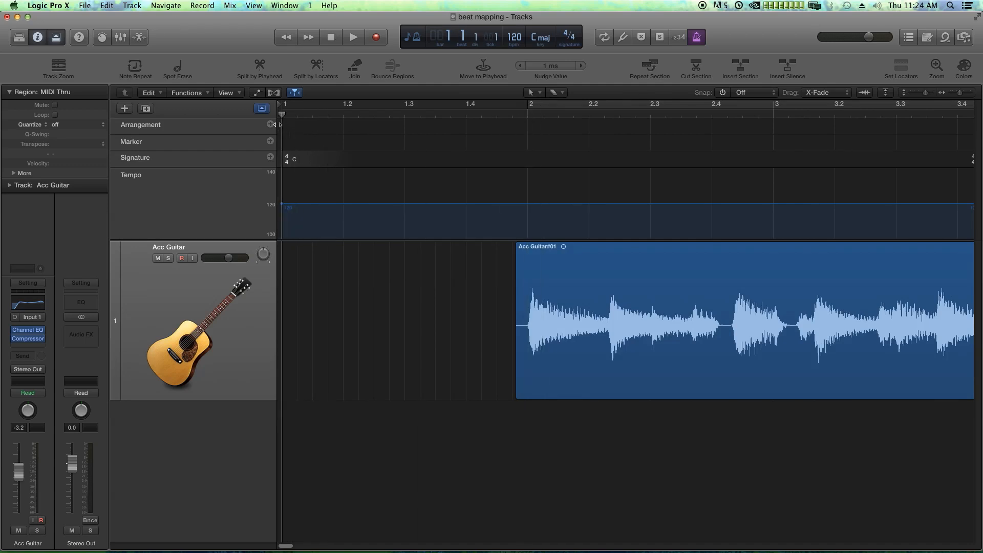
Place the playhead at bar 2, where the acoustic guitar region begins.
{"action": "left_click", "coordinate": [529, 103]}
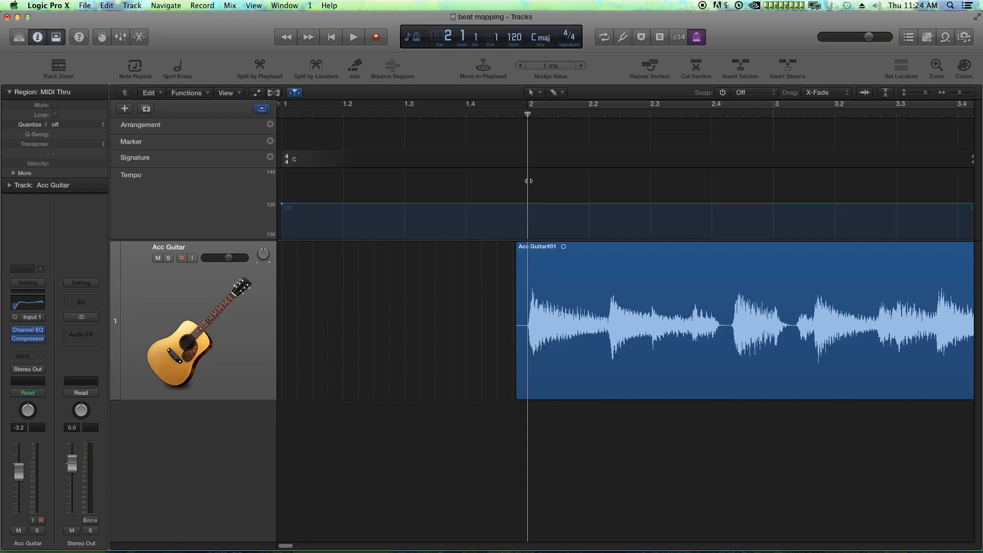
{"action": "mouse_move", "coordinate": [431, 287]}
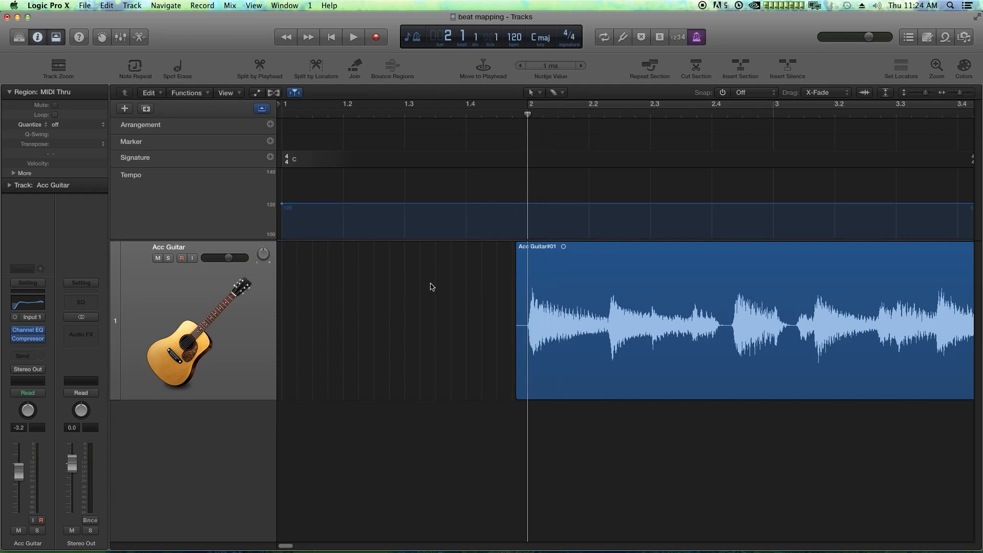
Play the guitar recording once without the click and return to the song start.
{"action": "left_click", "coordinate": [331, 37]}
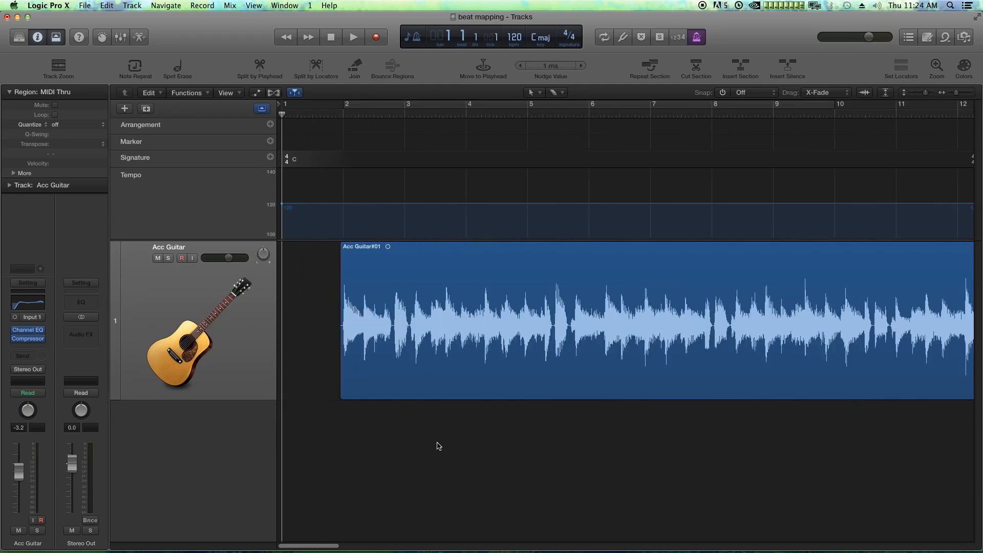
{"action": "mouse_move", "coordinate": [467, 329]}
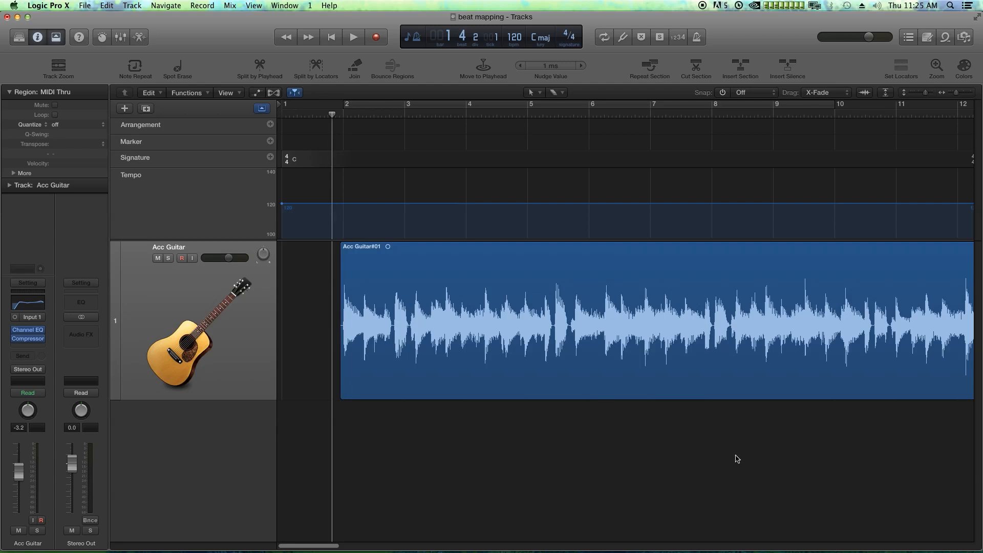
{"action": "left_click", "coordinate": [354, 37]}
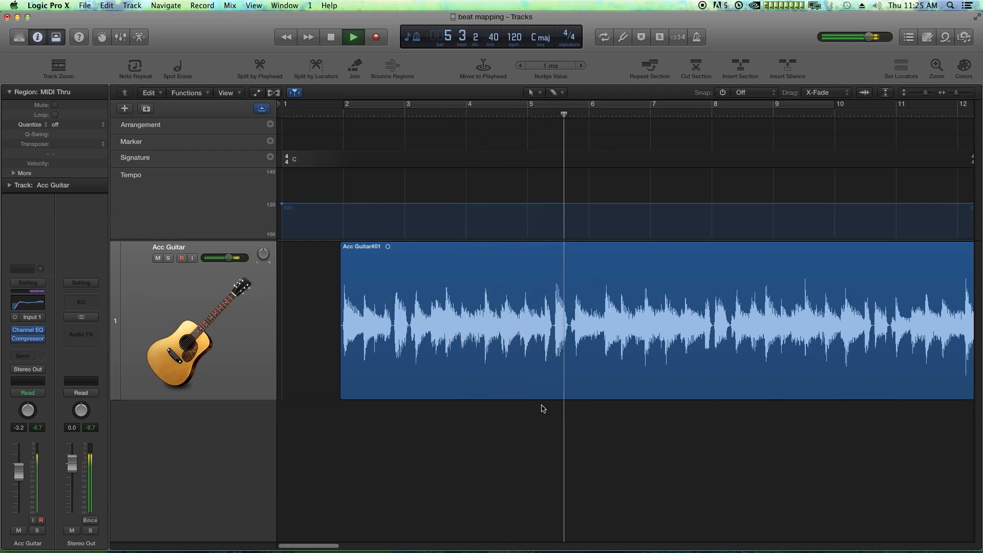
{"action": "left_click", "coordinate": [331, 37]}
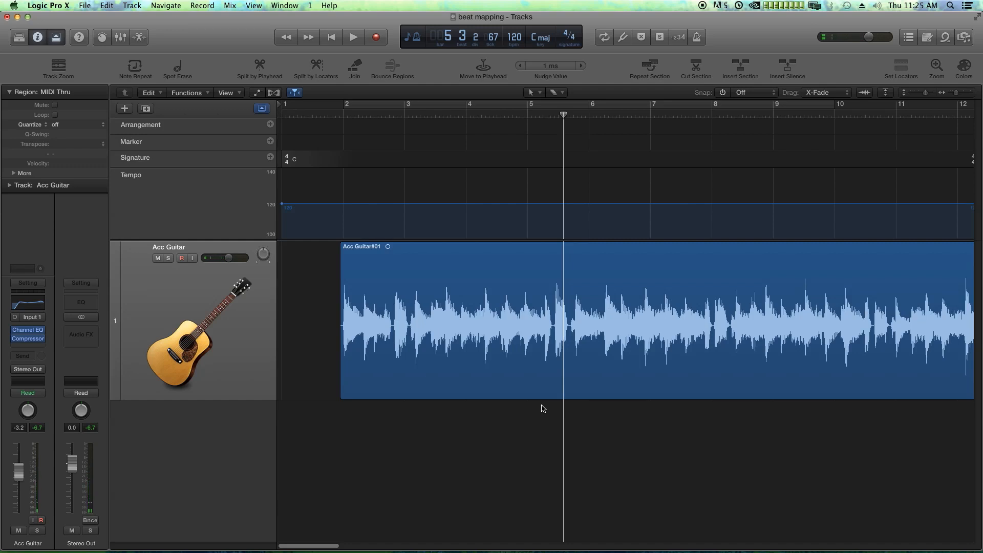
{"action": "left_click", "coordinate": [331, 37]}
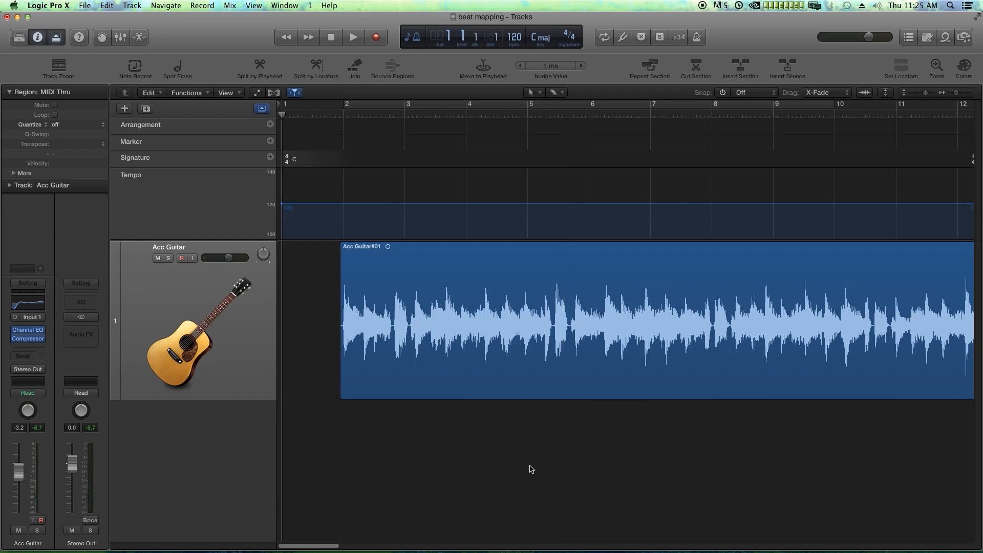
Enable the metronome and play the guitar against the click, then return to the start.
{"action": "left_click", "coordinate": [697, 37]}
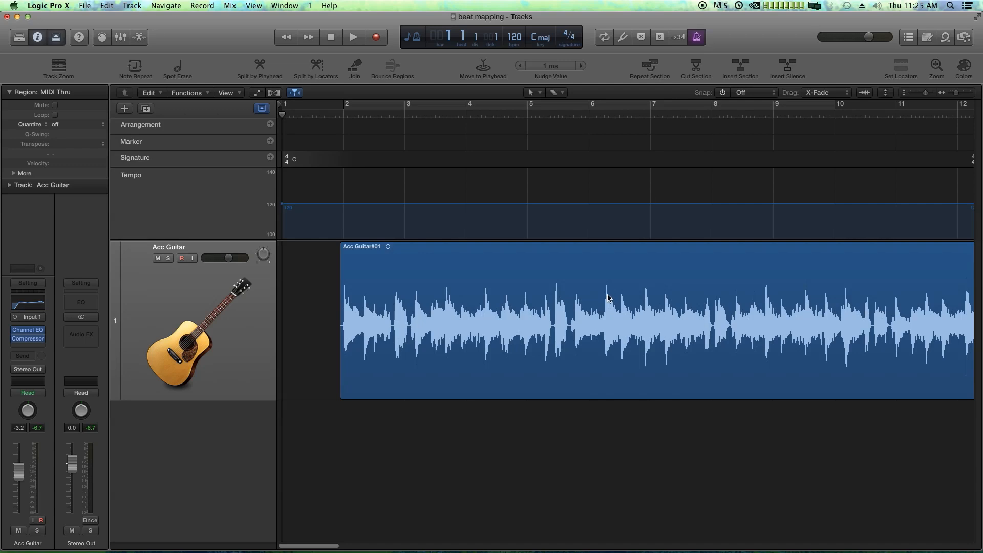
{"action": "left_click", "coordinate": [352, 37]}
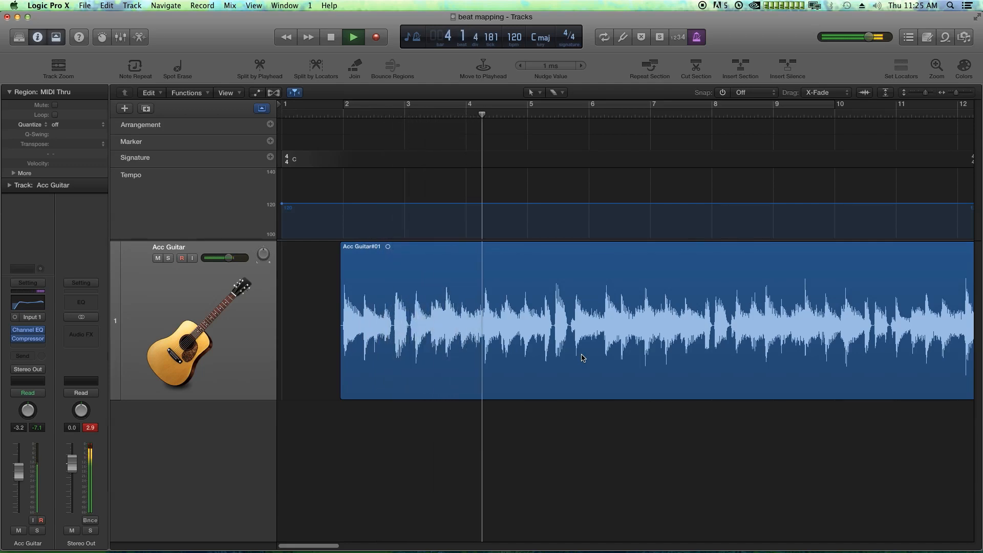
{"action": "left_click", "coordinate": [353, 37]}
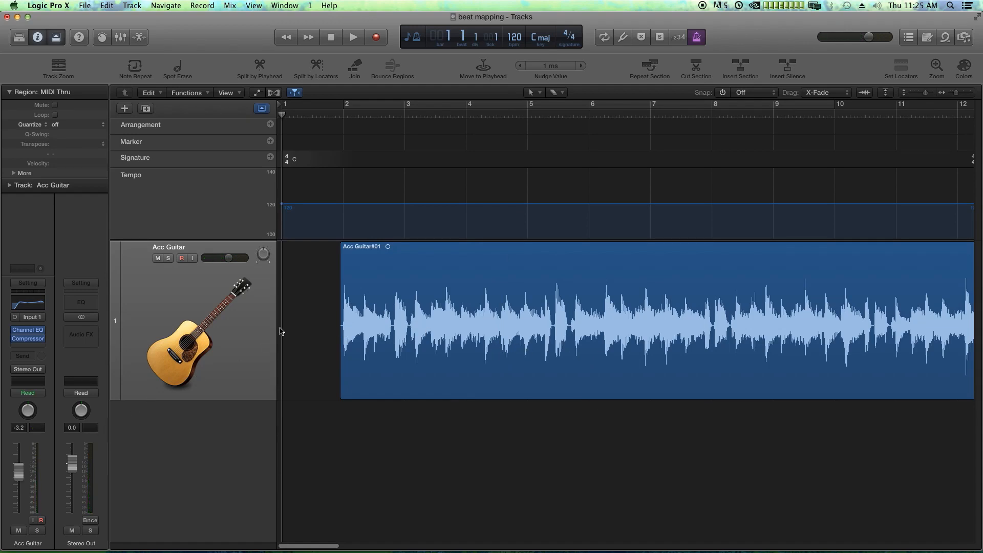
{"action": "mouse_move", "coordinate": [263, 364]}
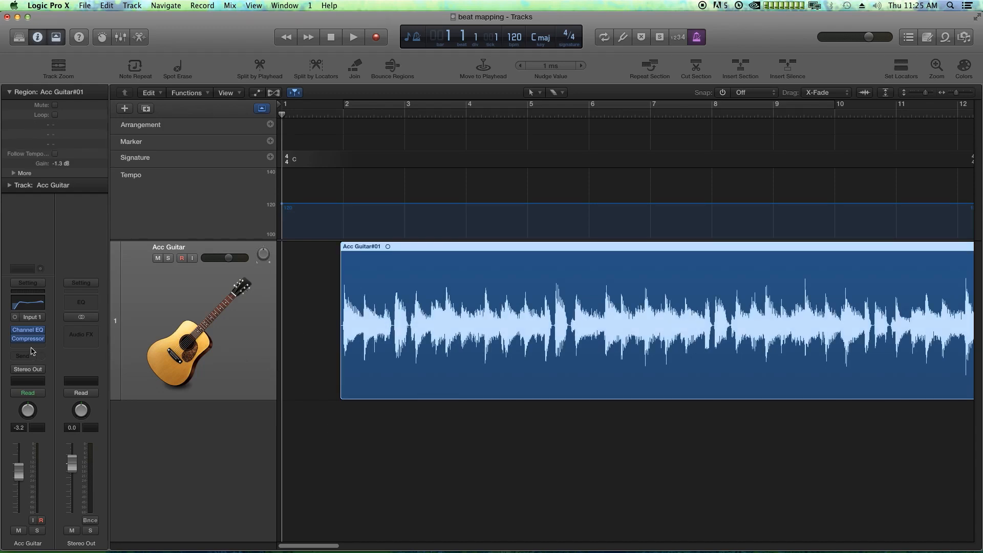
Insert a mono BPM Counter (Metering) into an Audio FX slot on the guitar channel.
{"action": "left_click", "coordinate": [27, 346]}
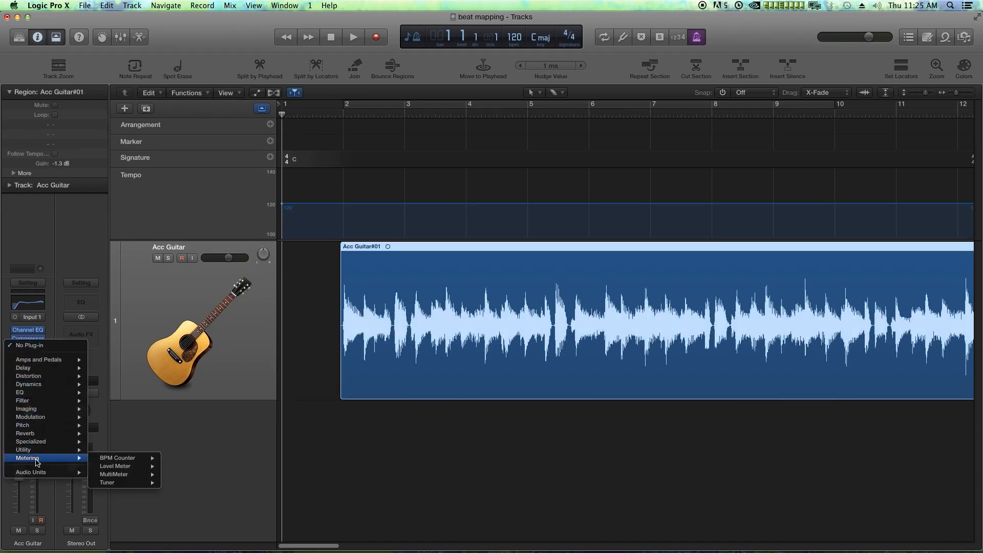
{"action": "mouse_move", "coordinate": [25, 434]}
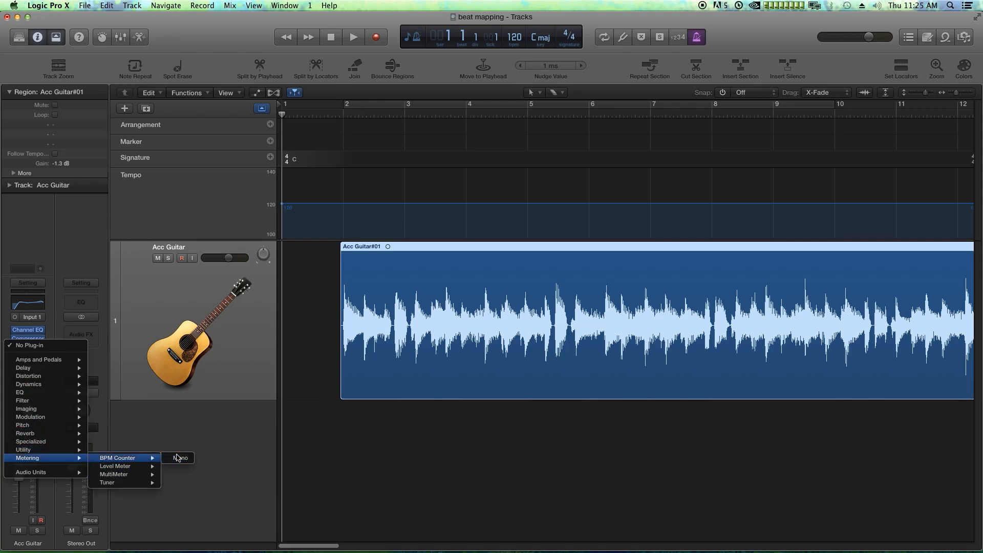
{"action": "left_click", "coordinate": [182, 458]}
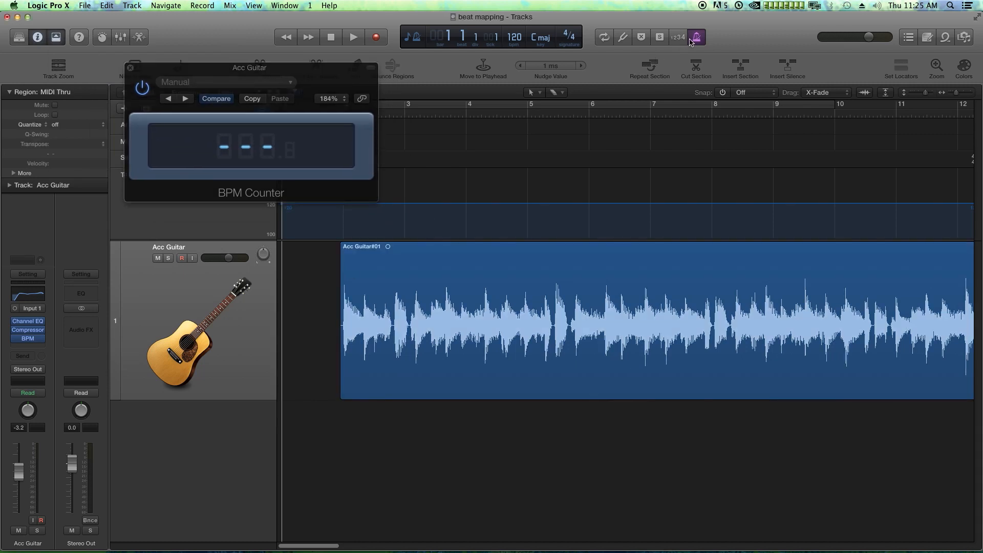
Play the recording until the BPM Counter reads about 92.1, then stop.
{"action": "left_click", "coordinate": [354, 37]}
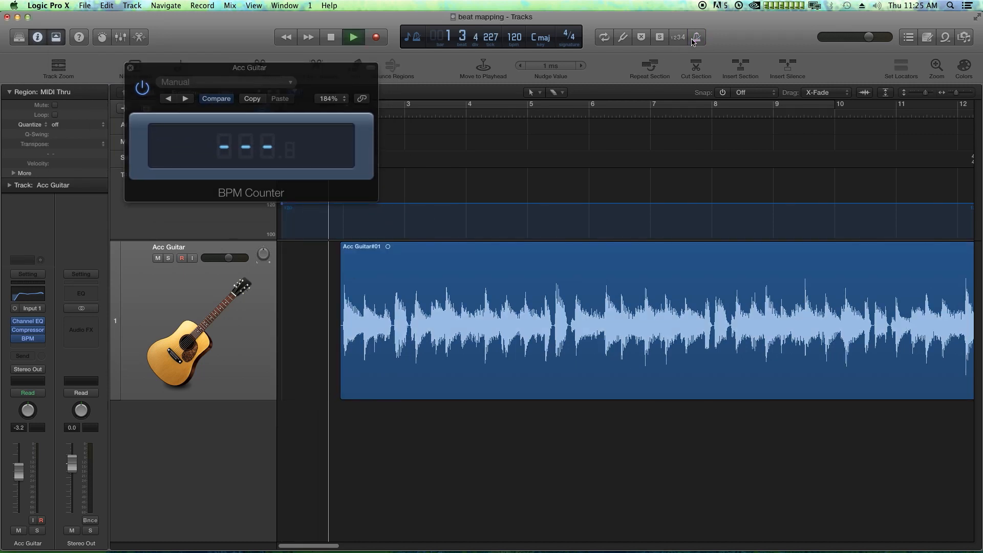
{"action": "left_click", "coordinate": [354, 37]}
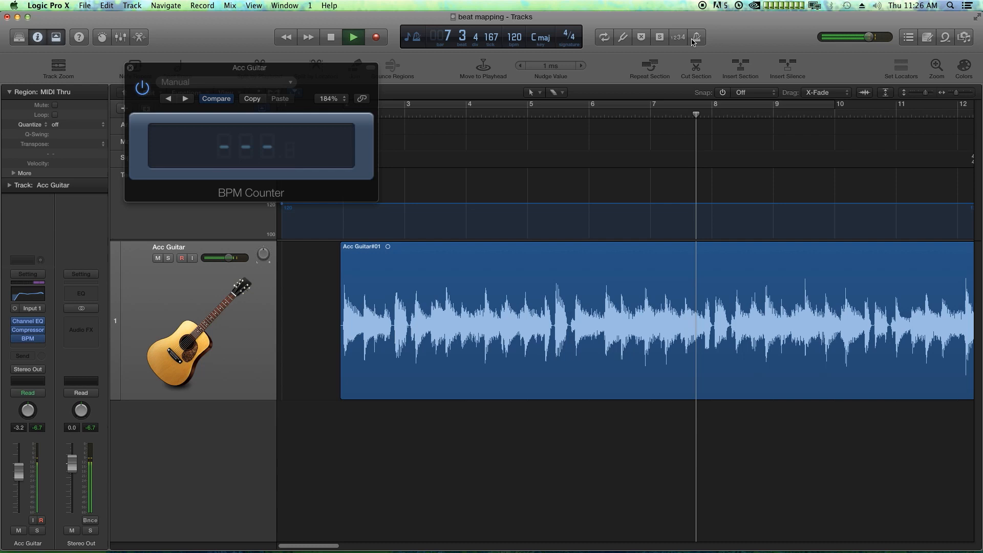
{"action": "left_click", "coordinate": [354, 37]}
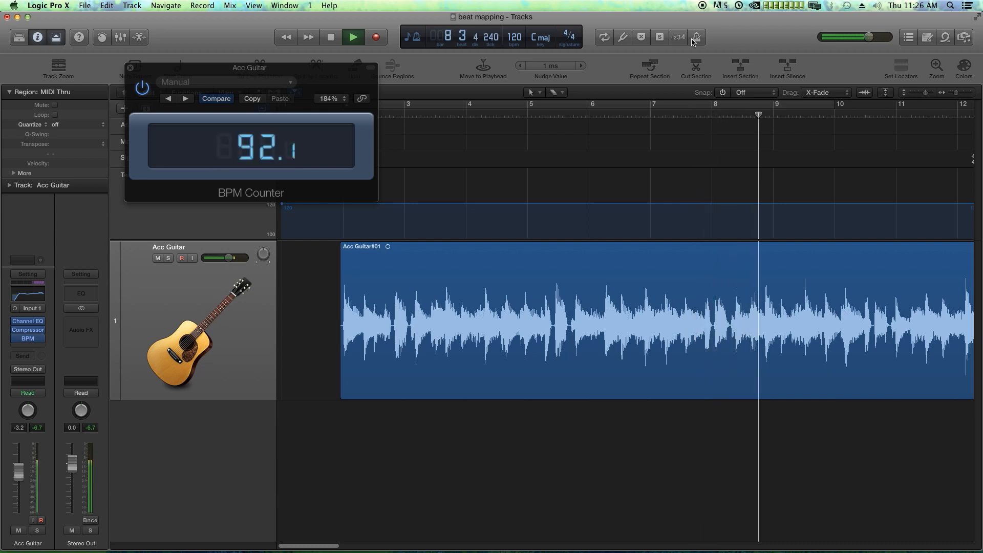
{"action": "left_click", "coordinate": [353, 37]}
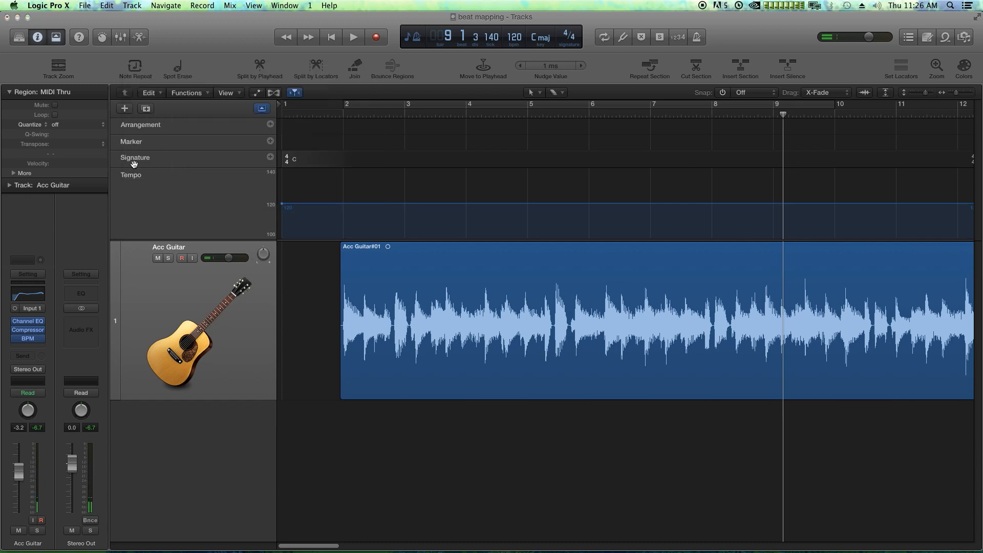
Remove the BPM Counter from the guitar channel and set the project tempo to 92 bpm.
{"action": "left_click", "coordinate": [26, 339]}
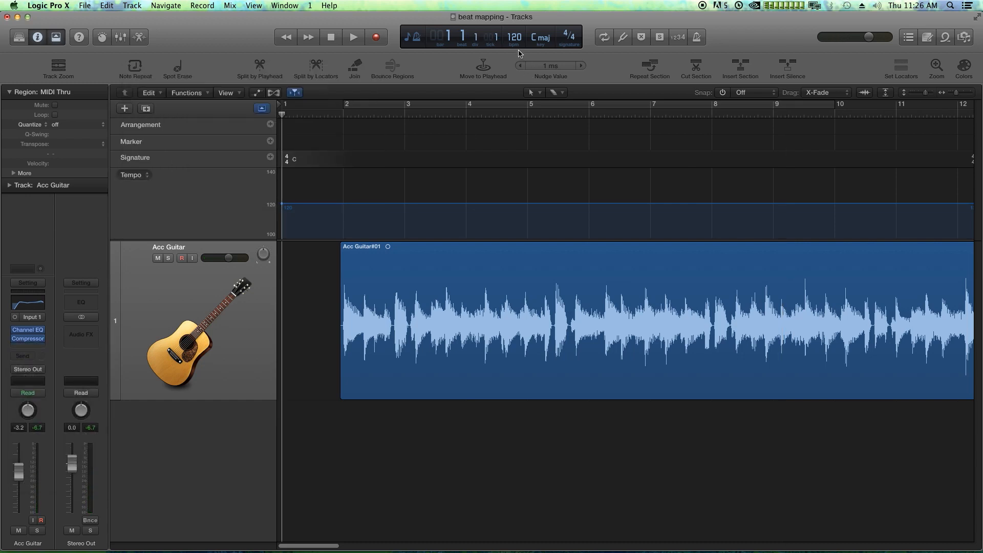
{"action": "mouse_move", "coordinate": [514, 44]}
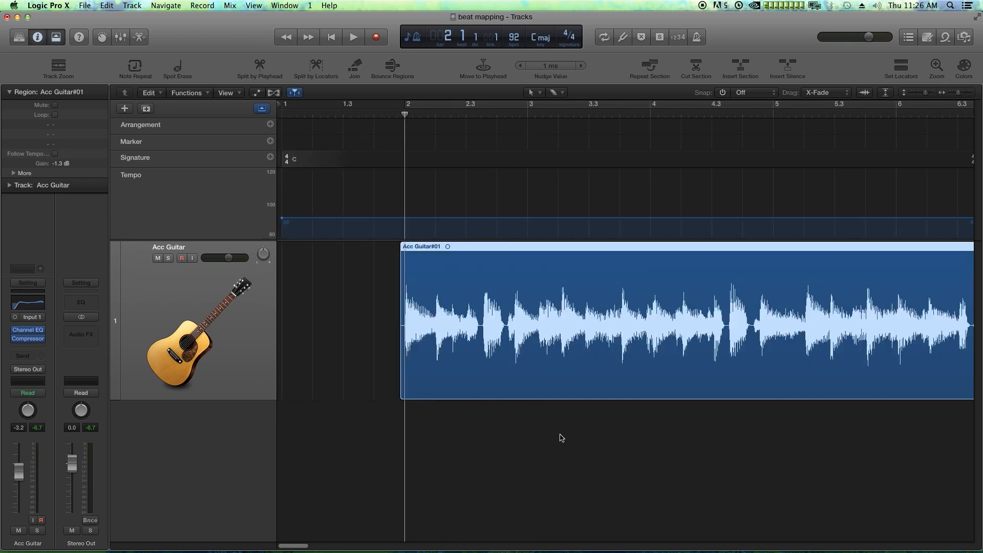
{"action": "left_click", "coordinate": [261, 109]}
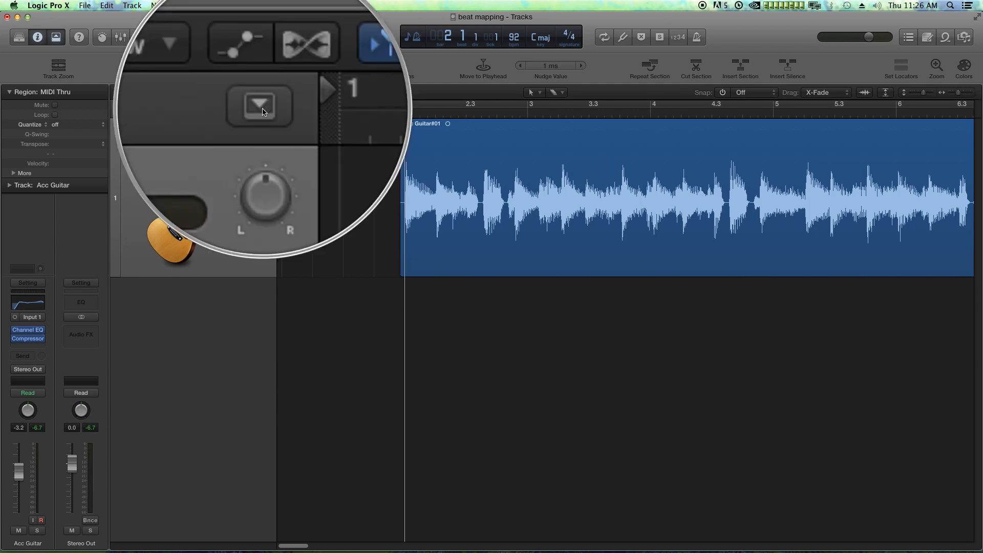
{"action": "left_click", "coordinate": [260, 109]}
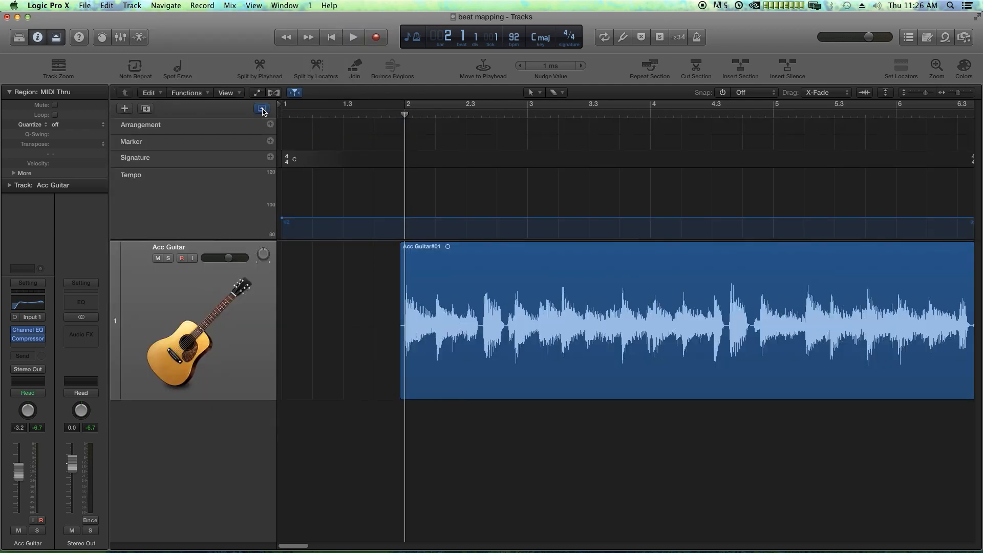
{"action": "left_click", "coordinate": [262, 109]}
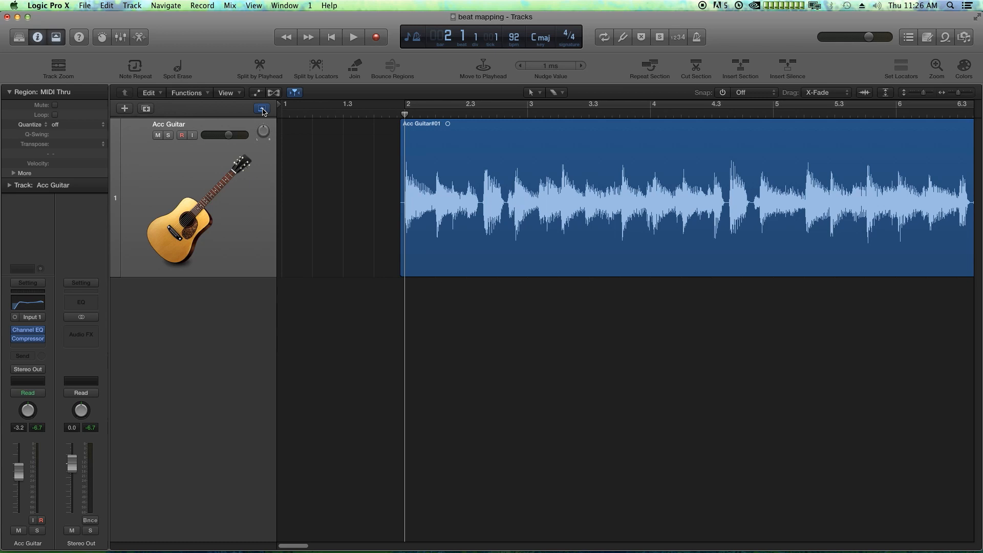
{"action": "left_click", "coordinate": [261, 109]}
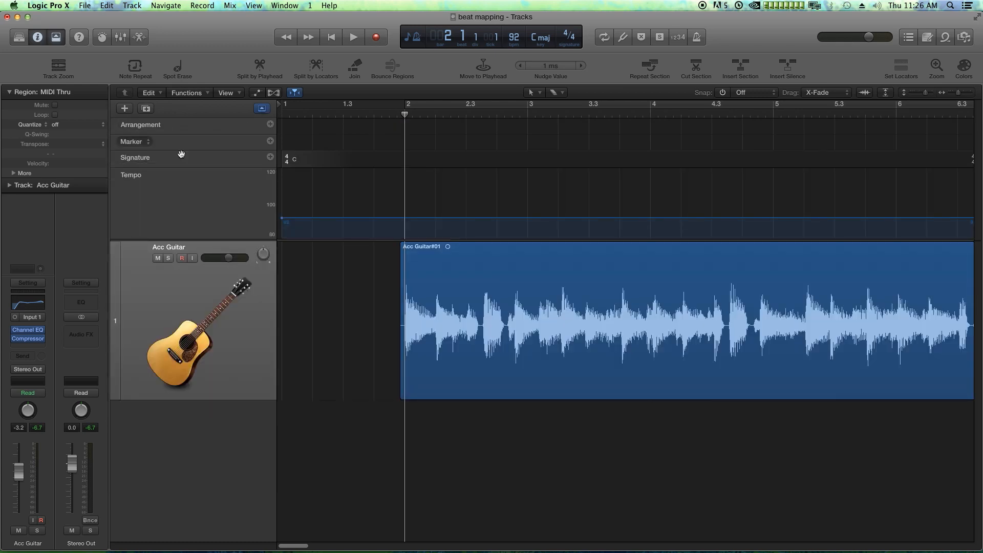
{"action": "mouse_move", "coordinate": [516, 196]}
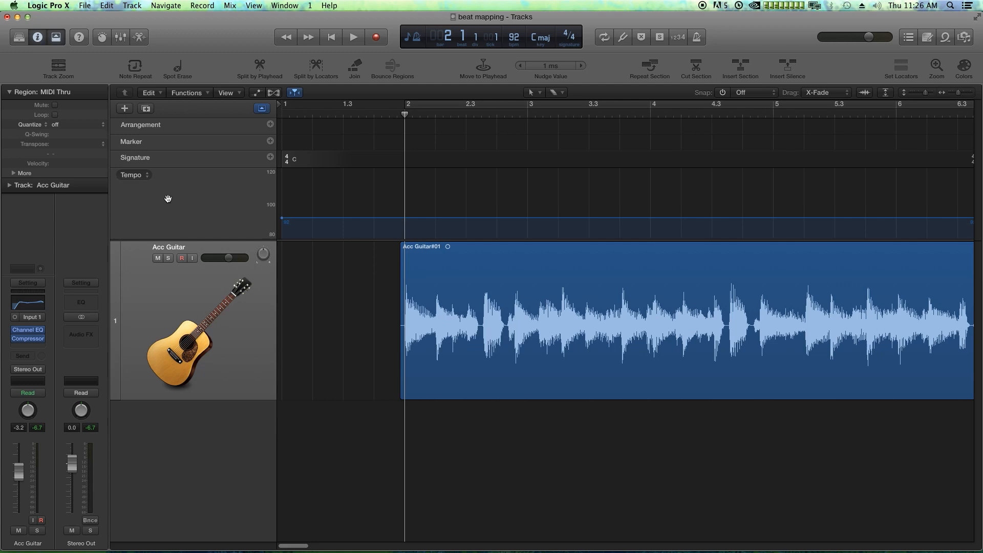
{"action": "right_click", "coordinate": [167, 198]}
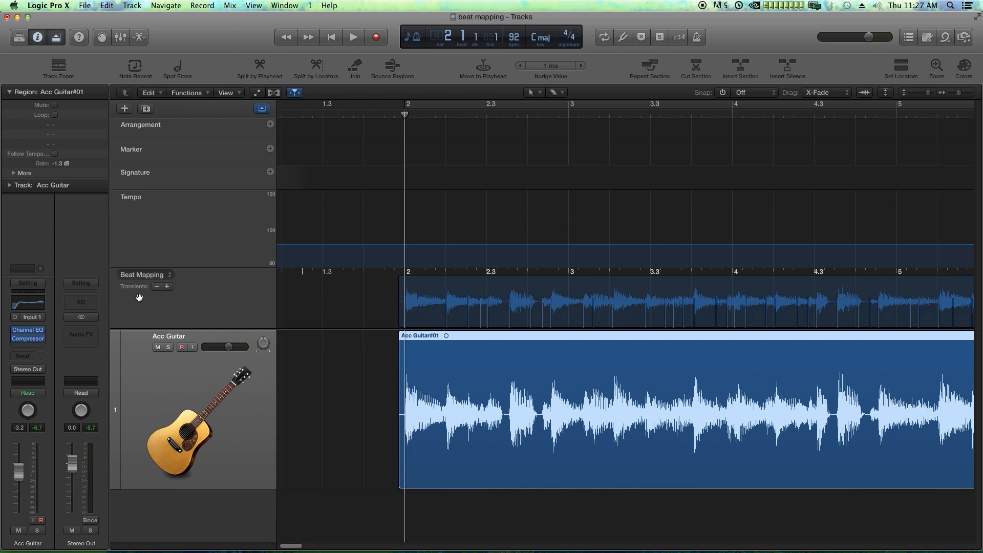
{"action": "mouse_move", "coordinate": [242, 324]}
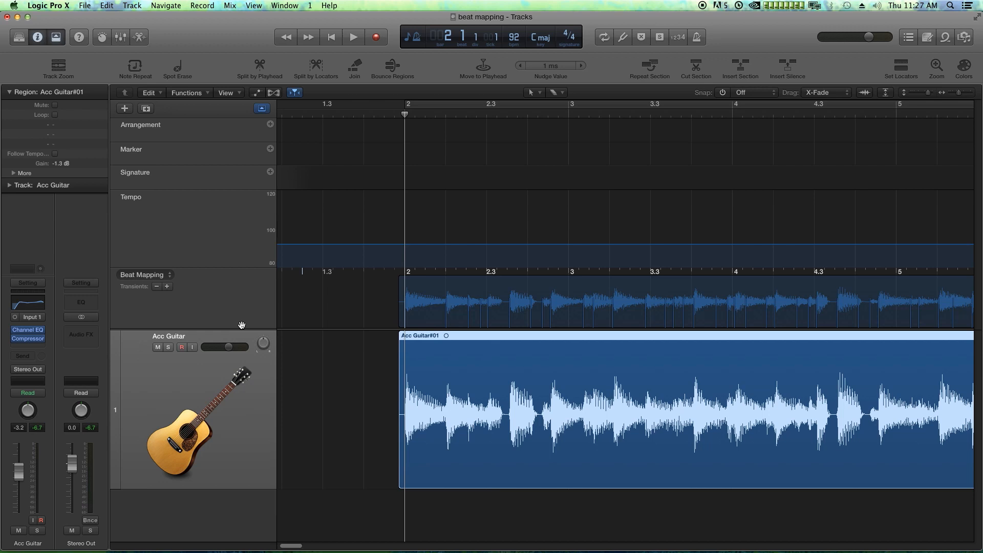
{"action": "mouse_move", "coordinate": [180, 313]}
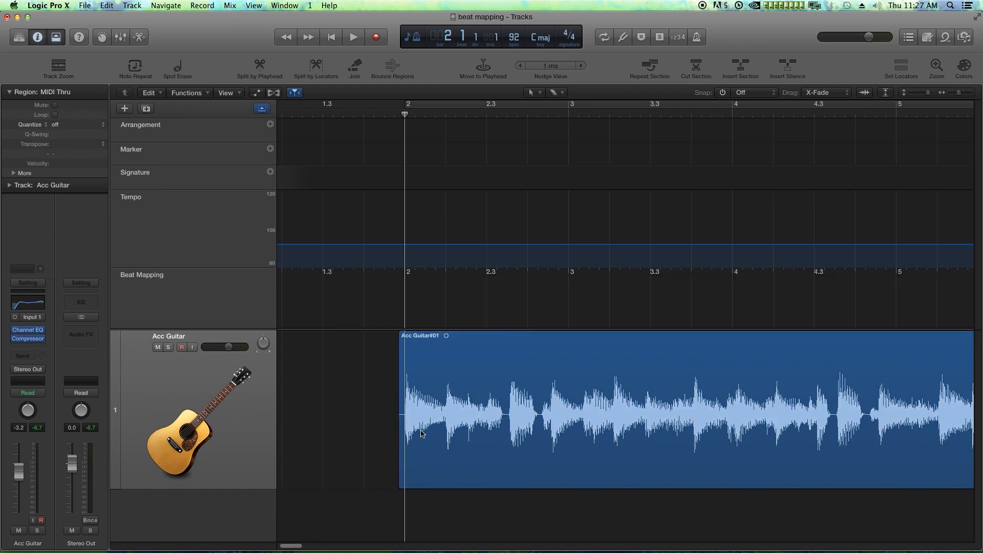
{"action": "mouse_move", "coordinate": [488, 501]}
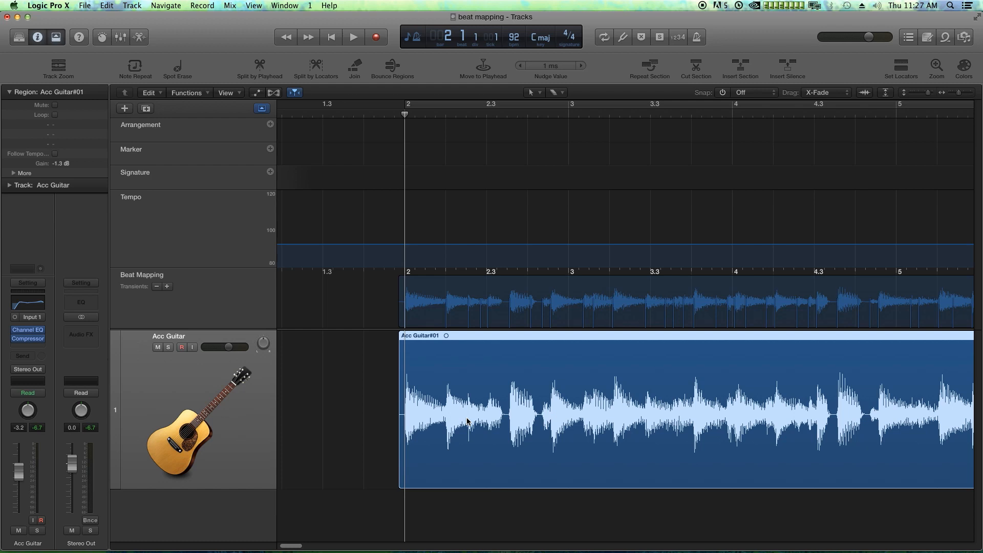
{"action": "mouse_move", "coordinate": [607, 145]}
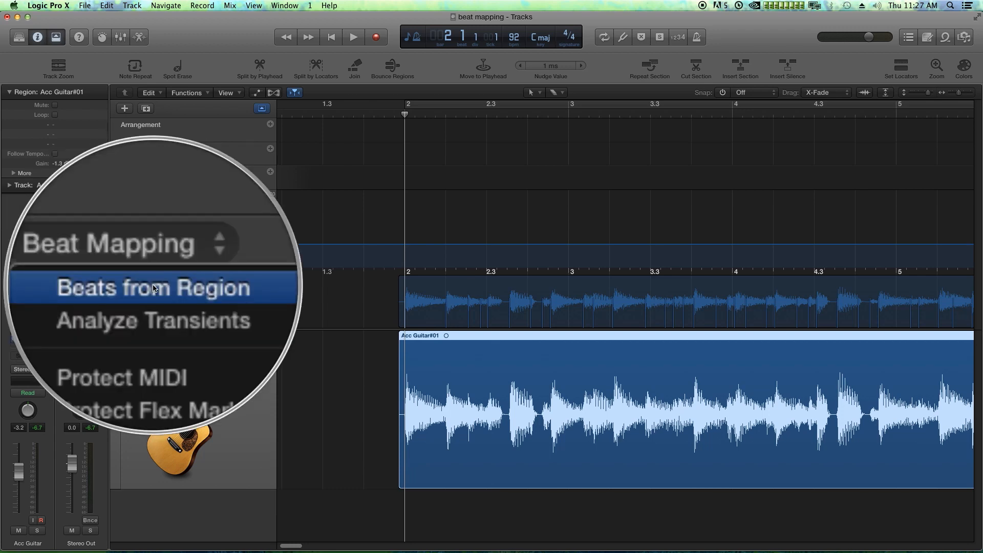
Run Beats from Region on the guitar with Note Value kept at 1 Bar.
{"action": "left_click", "coordinate": [152, 287]}
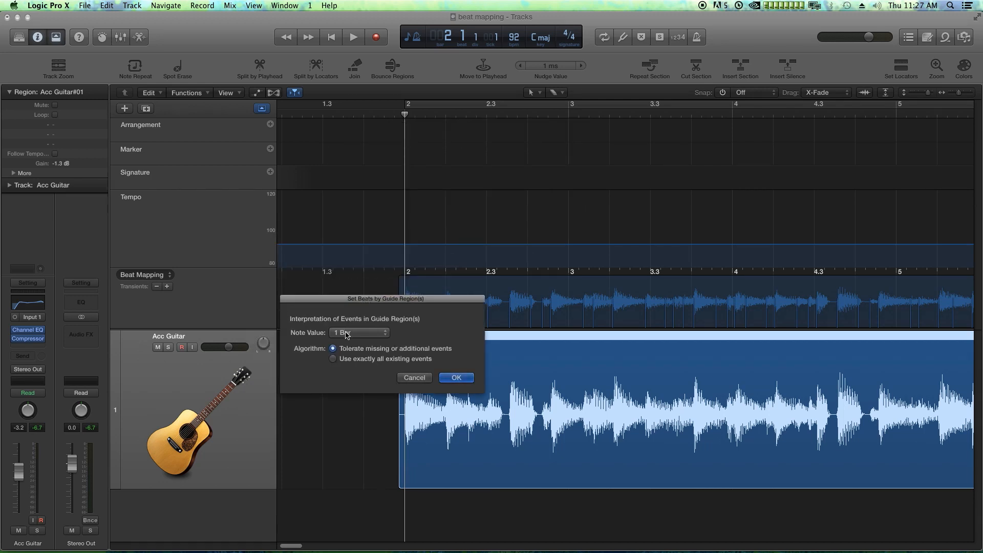
{"action": "left_click", "coordinate": [359, 332]}
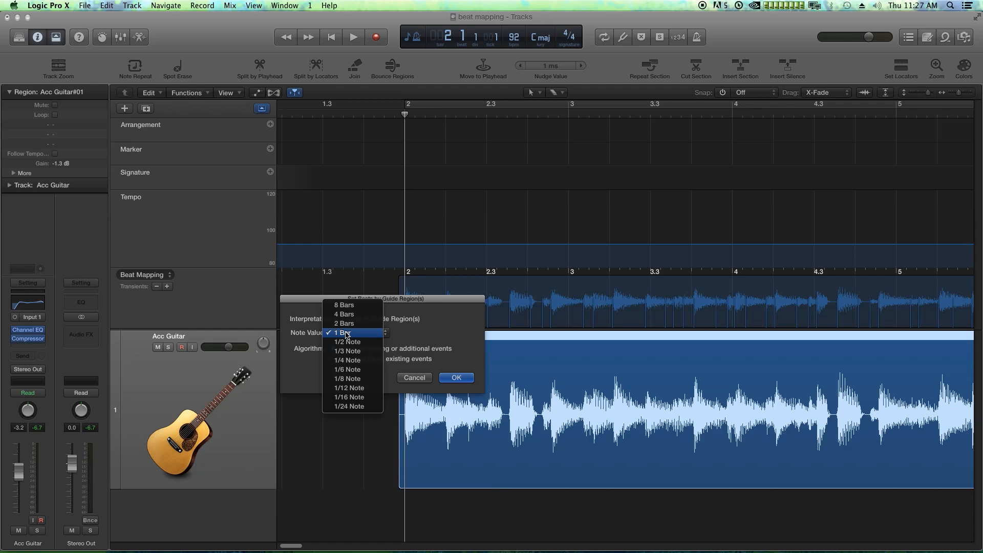
{"action": "left_click", "coordinate": [344, 332]}
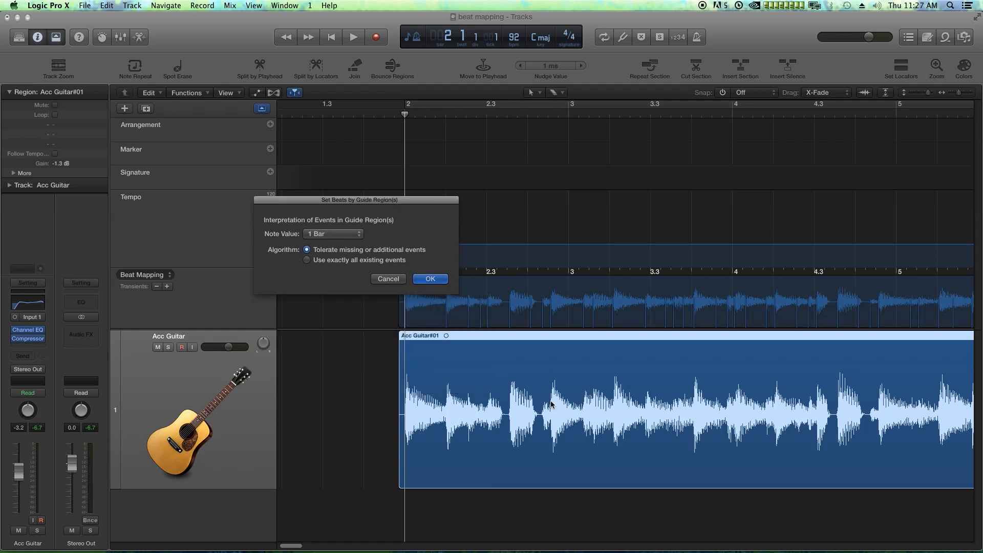
{"action": "mouse_move", "coordinate": [347, 239]}
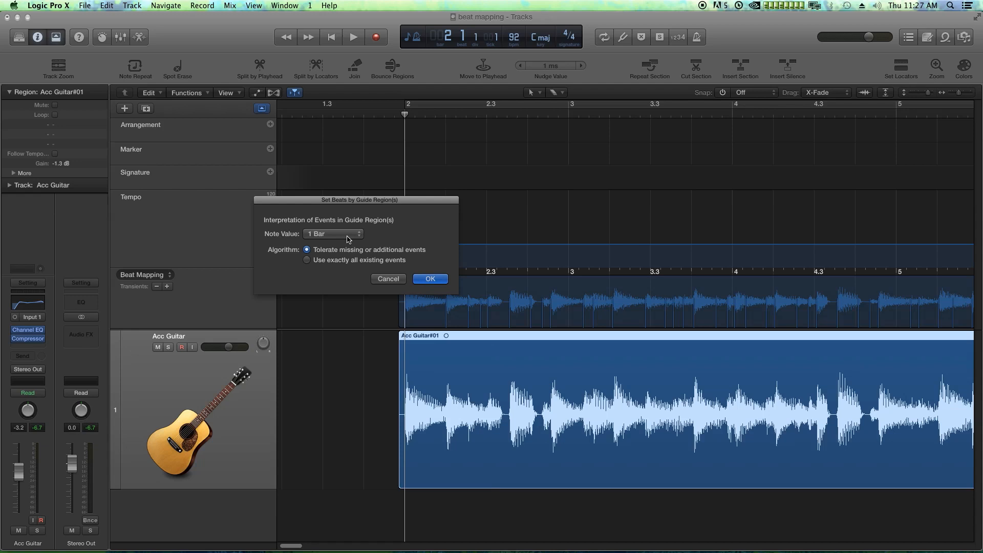
{"action": "left_click", "coordinate": [331, 234]}
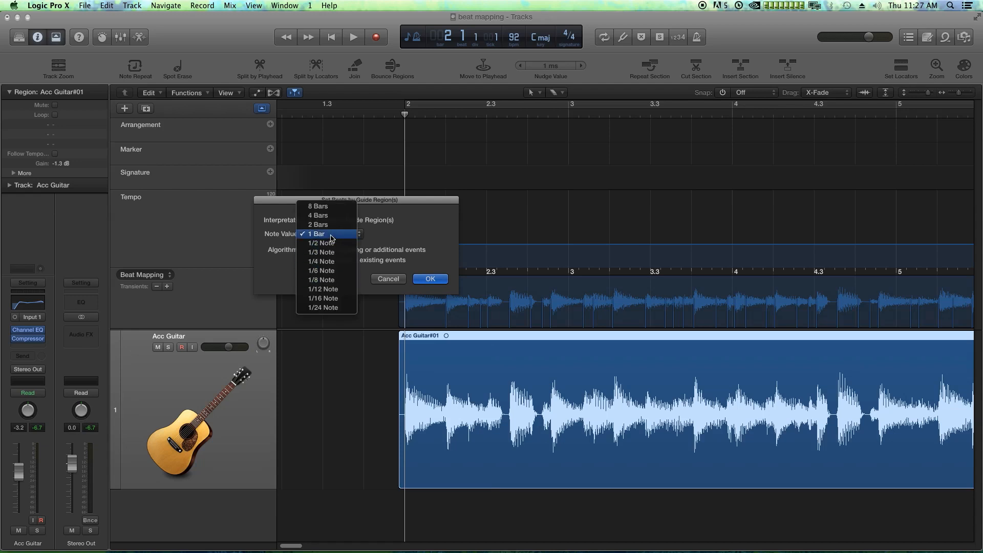
{"action": "left_click", "coordinate": [431, 278]}
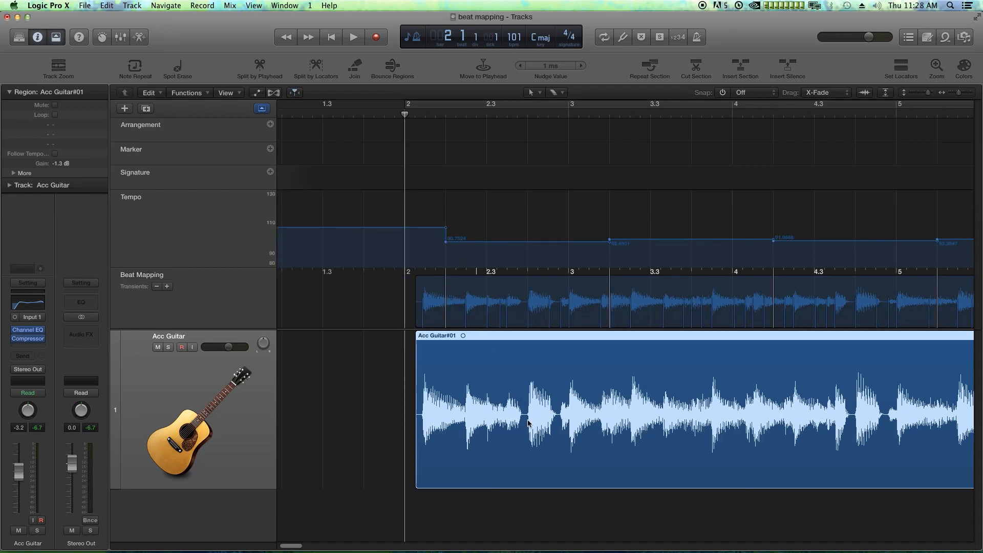
{"action": "mouse_move", "coordinate": [523, 439]}
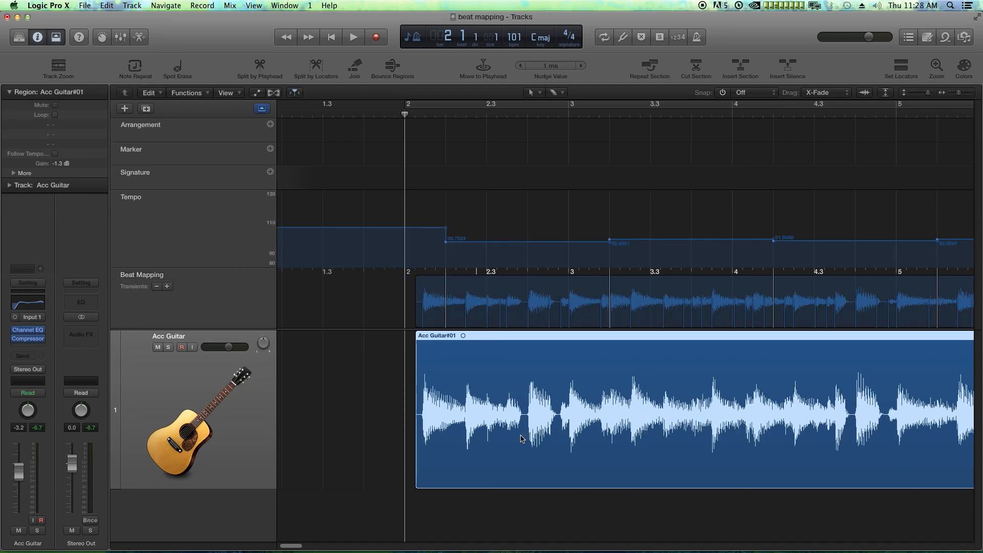
{"action": "mouse_move", "coordinate": [570, 150]}
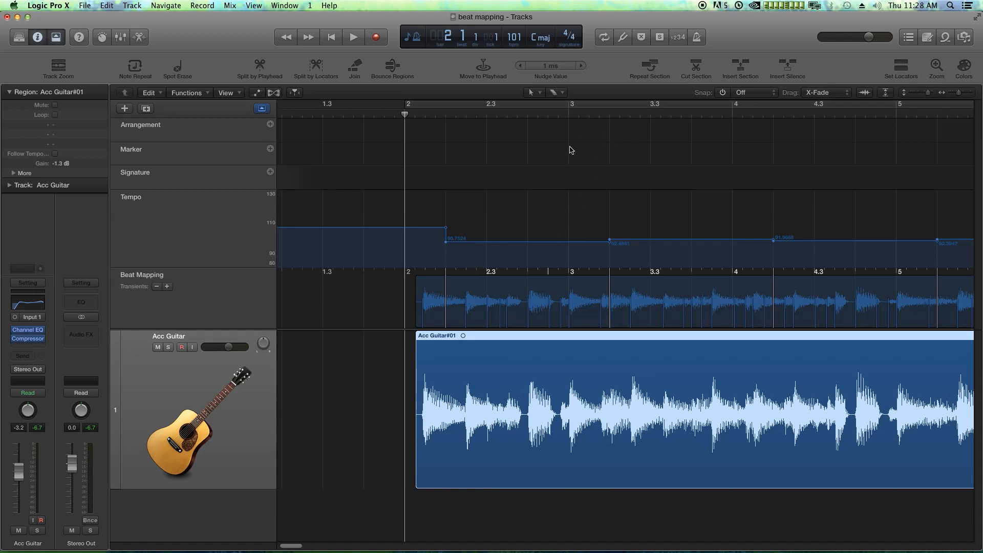
Undo the one-bar mapping, re-run Beats from Region at 1/8 Note, and play it back.
{"action": "left_click", "coordinate": [353, 37]}
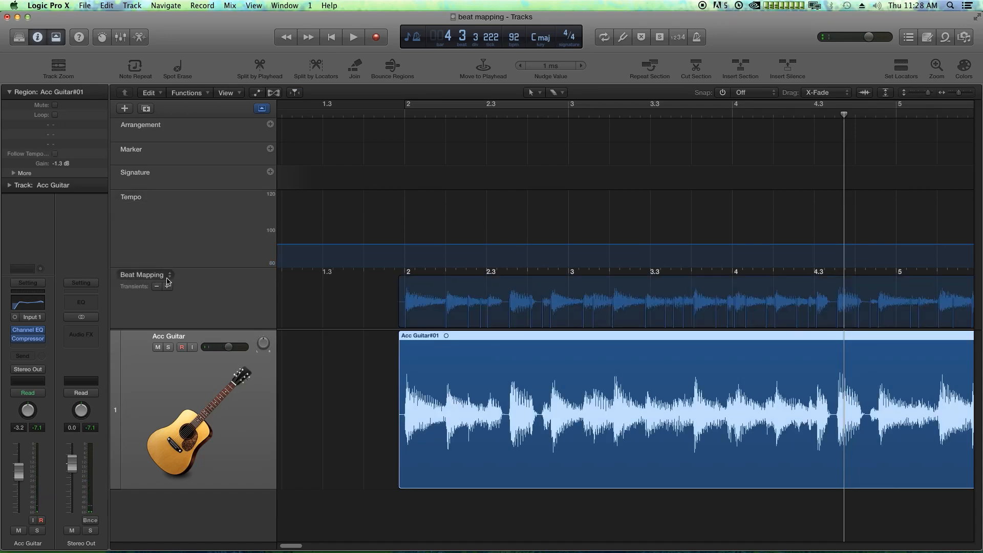
{"action": "left_click", "coordinate": [167, 287]}
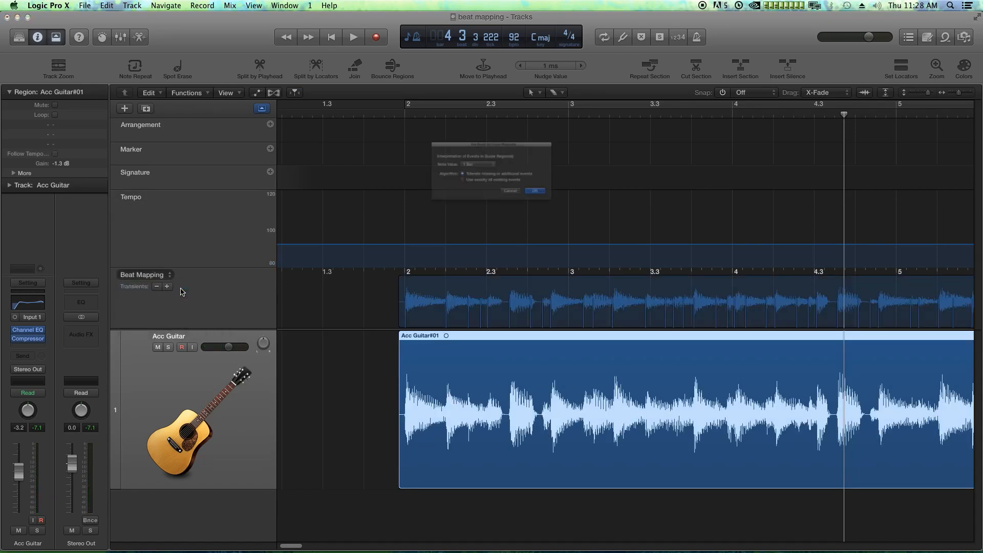
{"action": "left_click", "coordinate": [478, 164]}
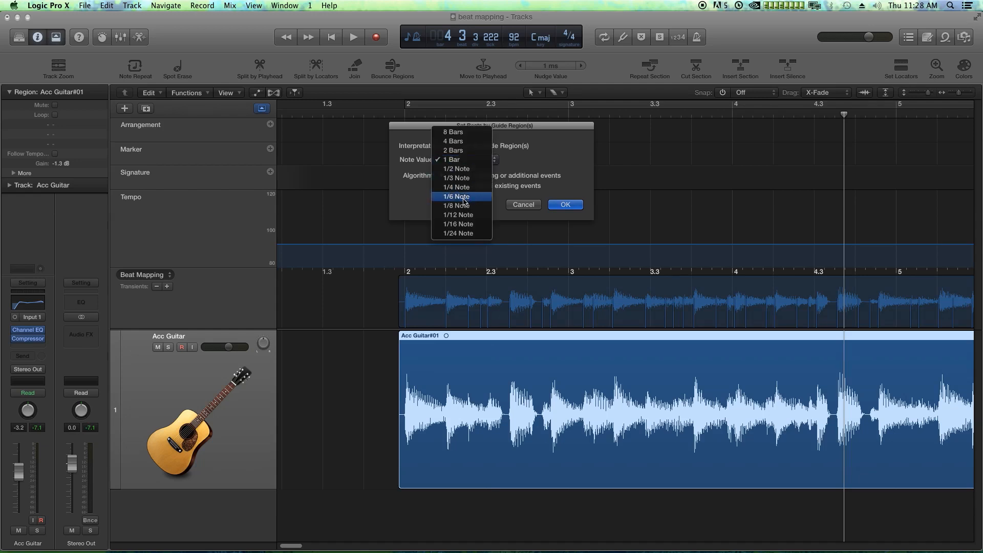
{"action": "left_click", "coordinate": [455, 205]}
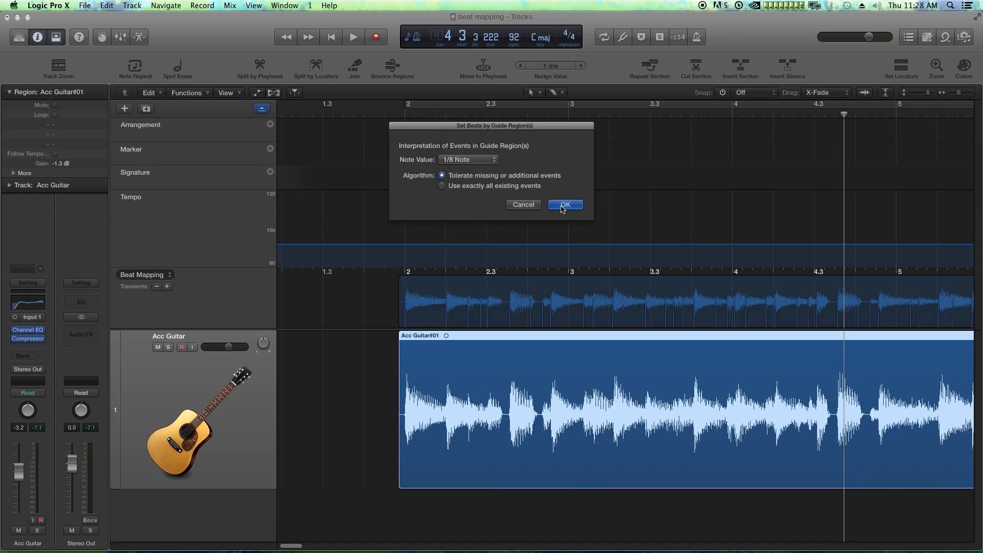
{"action": "left_click", "coordinate": [563, 205]}
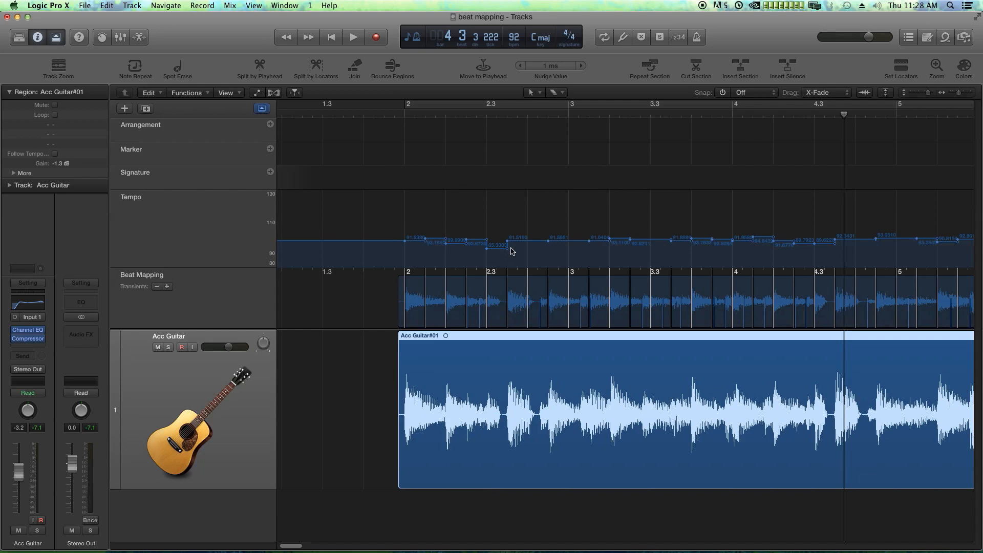
{"action": "left_click", "coordinate": [353, 37]}
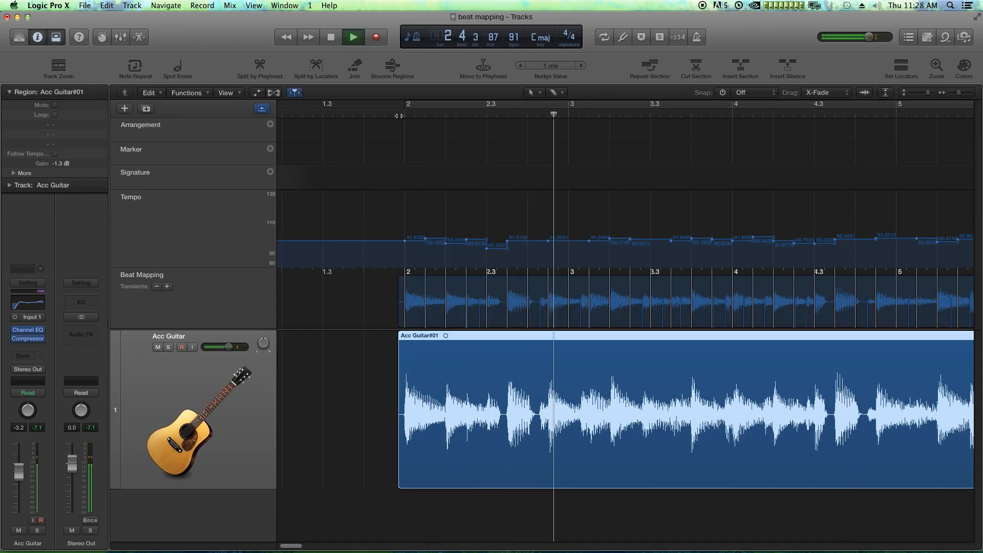
Enable the metronome and play the eighth-note-mapped guitar to hear the click follow it.
{"action": "left_click", "coordinate": [329, 37]}
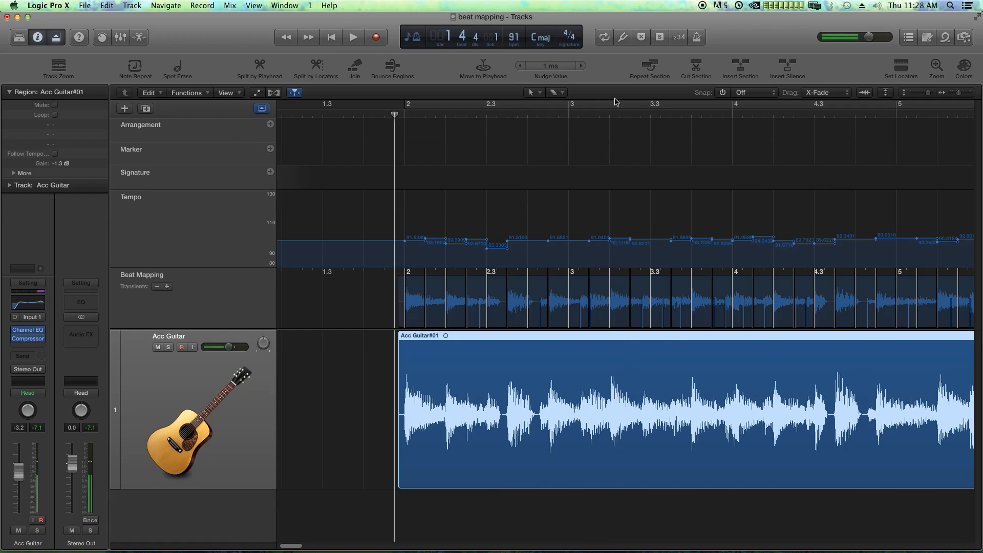
{"action": "left_click", "coordinate": [697, 37]}
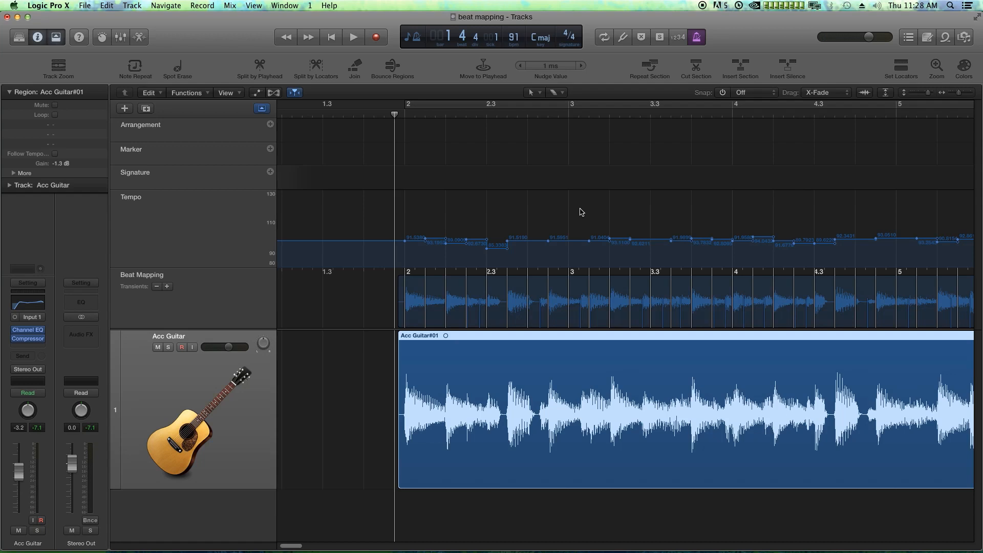
{"action": "mouse_move", "coordinate": [689, 100]}
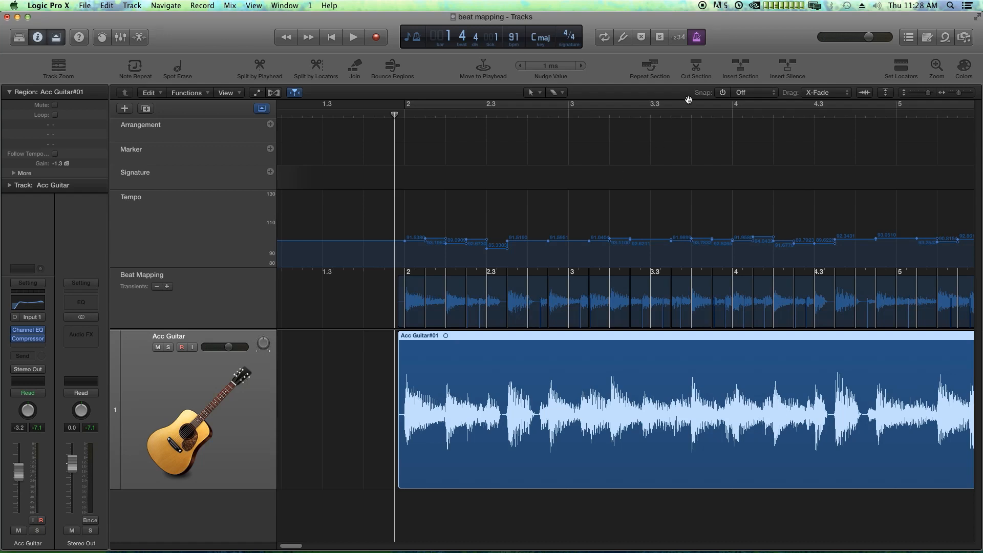
{"action": "mouse_move", "coordinate": [555, 234]}
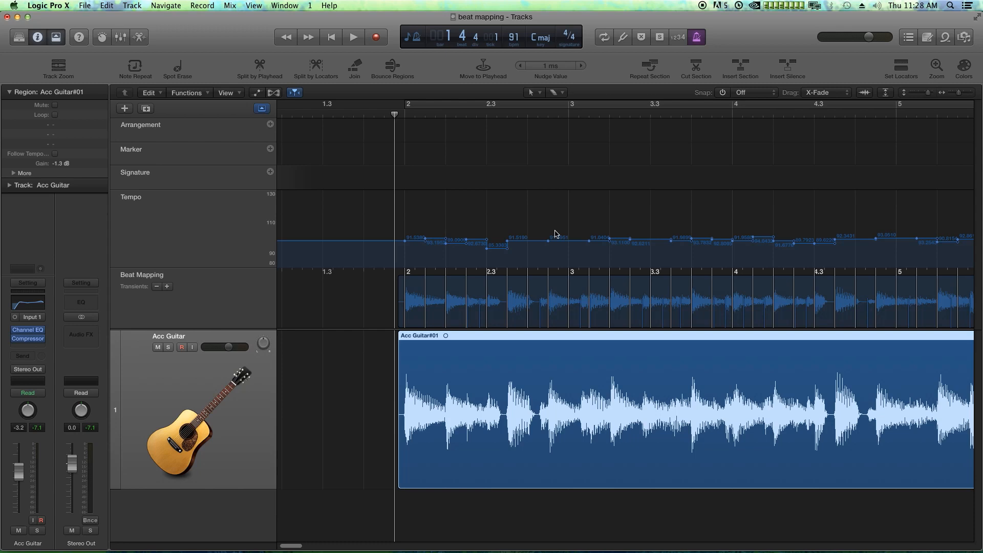
{"action": "mouse_move", "coordinate": [476, 239]}
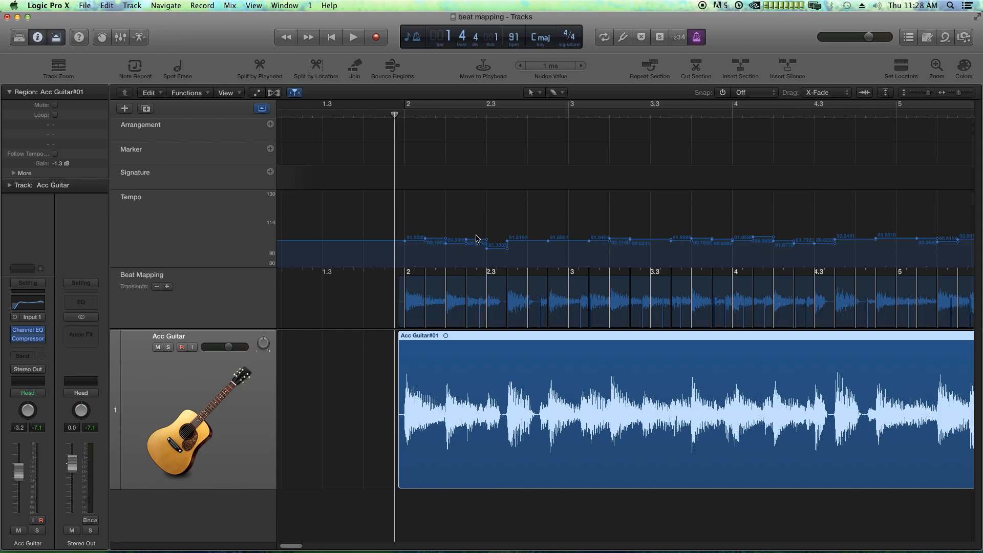
{"action": "left_click", "coordinate": [352, 37]}
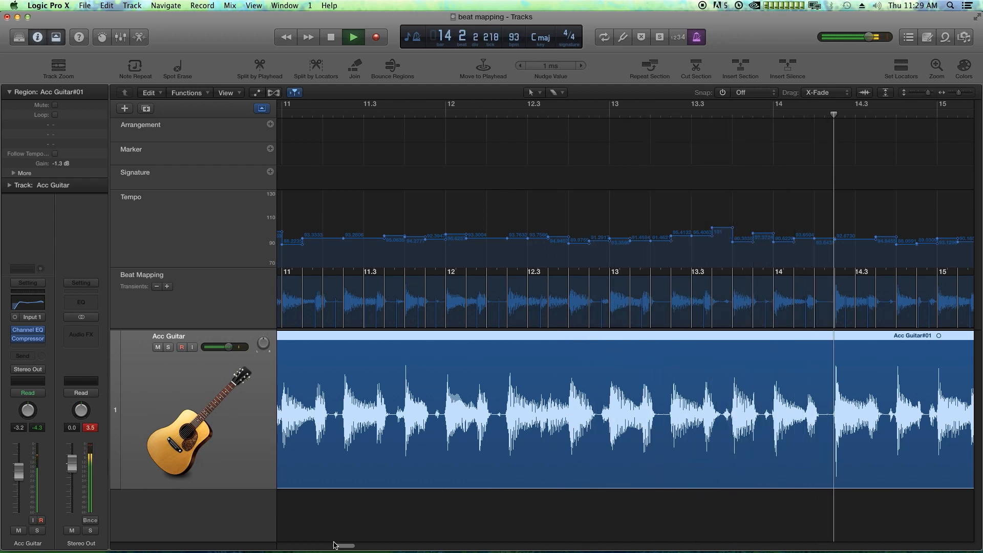
{"action": "scroll", "scroll_direction": "right", "scroll_amount": 3}
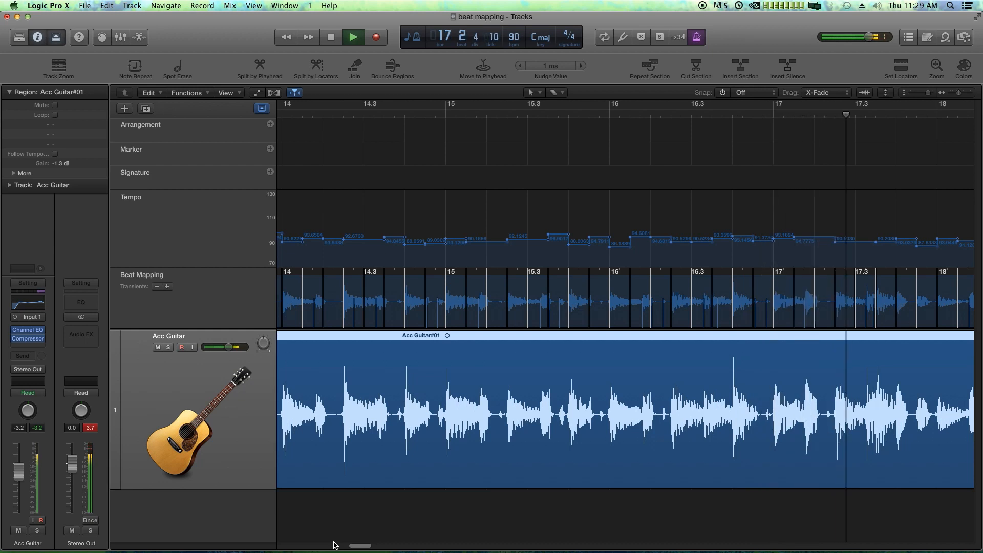
{"action": "scroll", "scroll_direction": "right", "scroll_amount": 3}
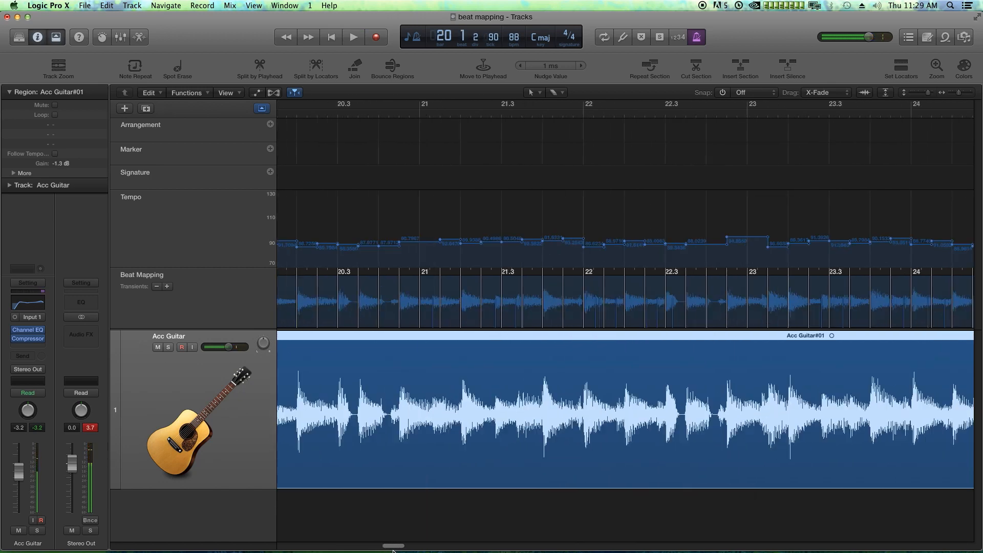
{"action": "scroll", "scroll_direction": "right", "scroll_amount": 3}
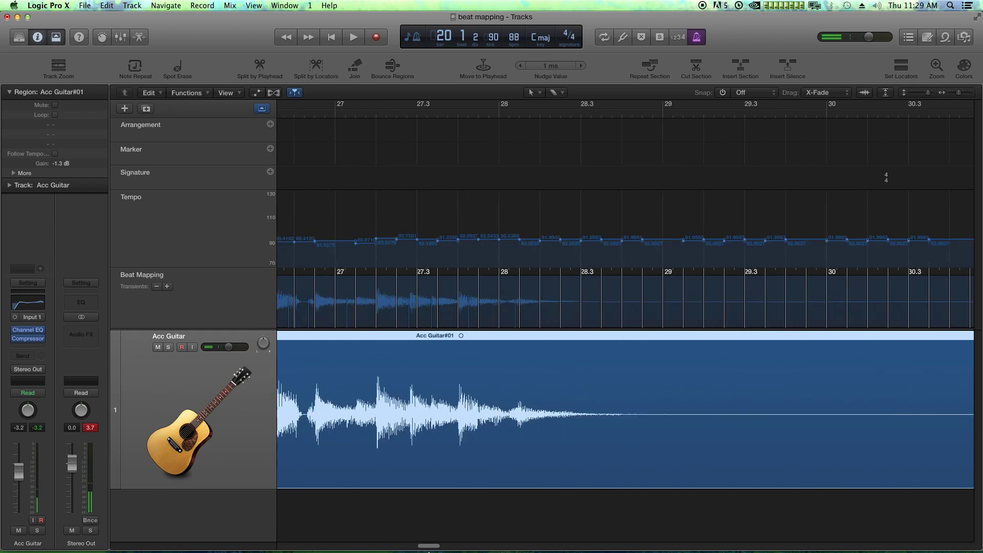
{"action": "left_click", "coordinate": [334, 103]}
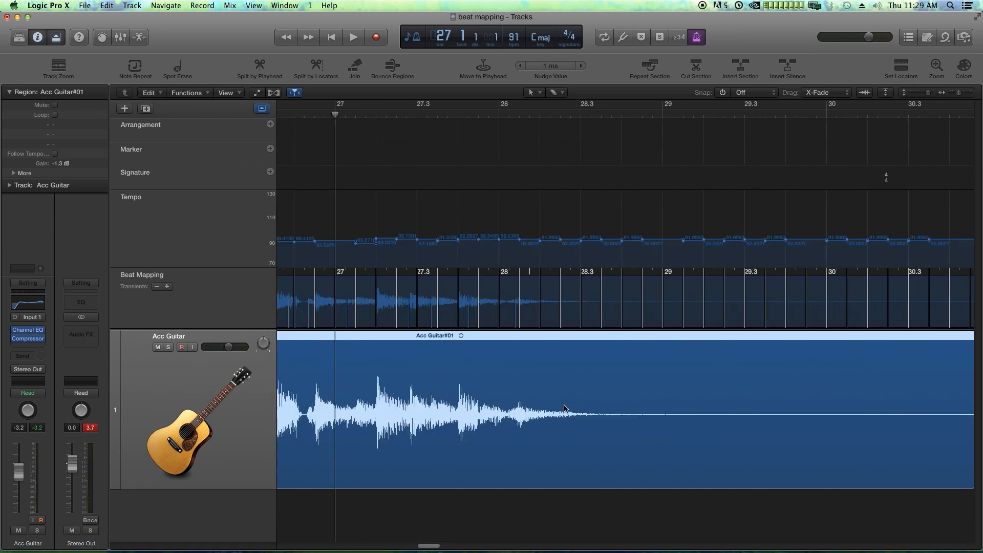
{"action": "left_click", "coordinate": [353, 37]}
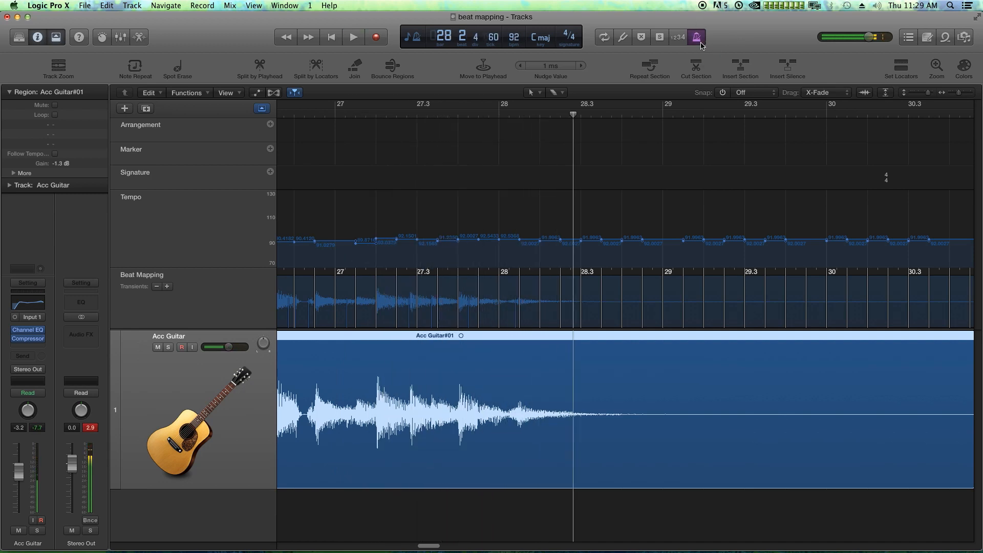
{"action": "left_click", "coordinate": [499, 103]}
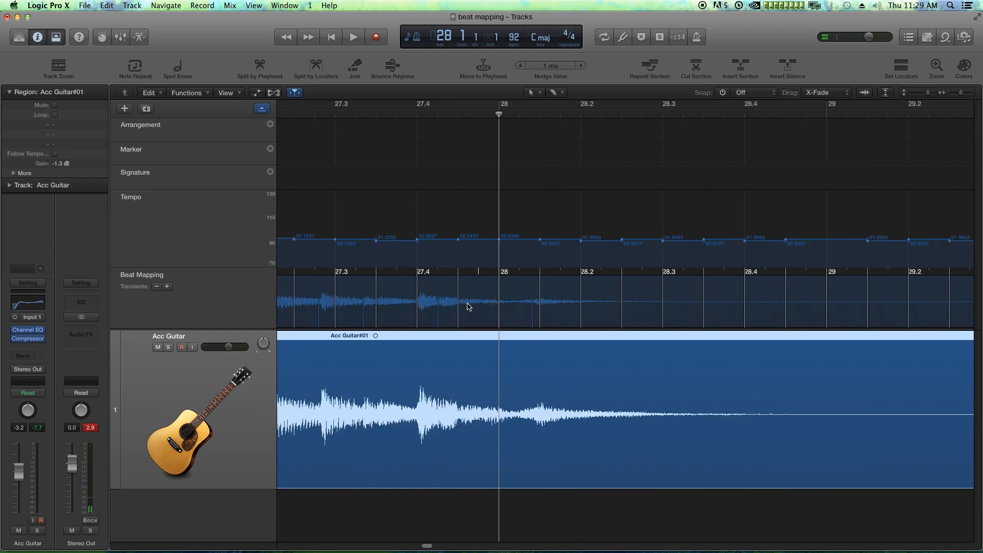
{"action": "mouse_move", "coordinate": [410, 303]}
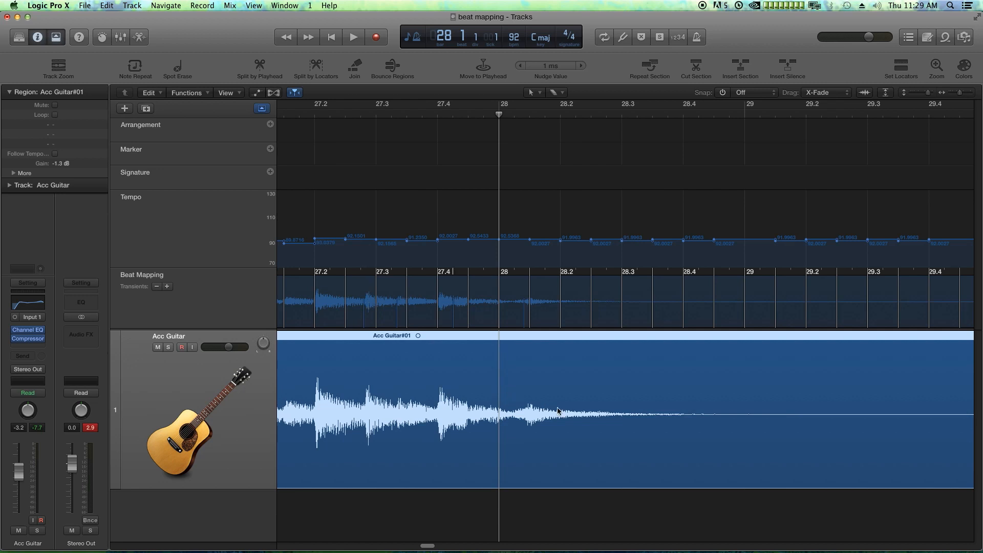
{"action": "mouse_move", "coordinate": [411, 291]}
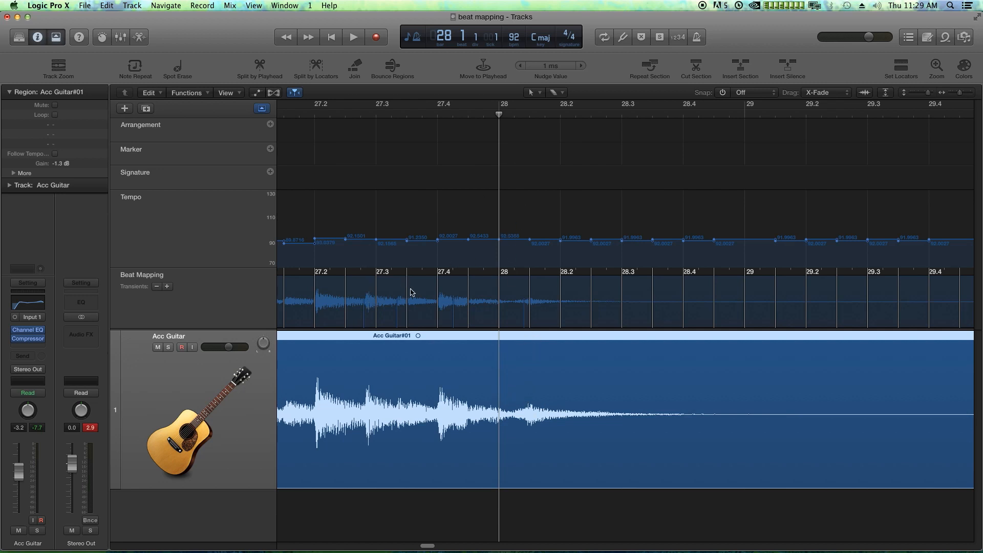
Delete the beat-mapping markers after bar 27.4, leaving a flat 92.0027 tempo.
{"action": "left_click", "coordinate": [556, 93]}
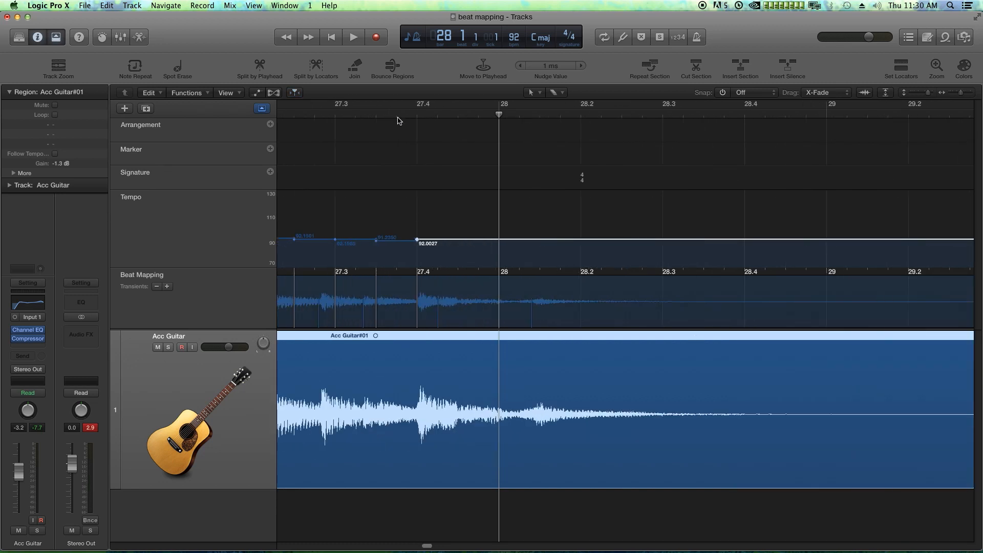
{"action": "left_click", "coordinate": [353, 37]}
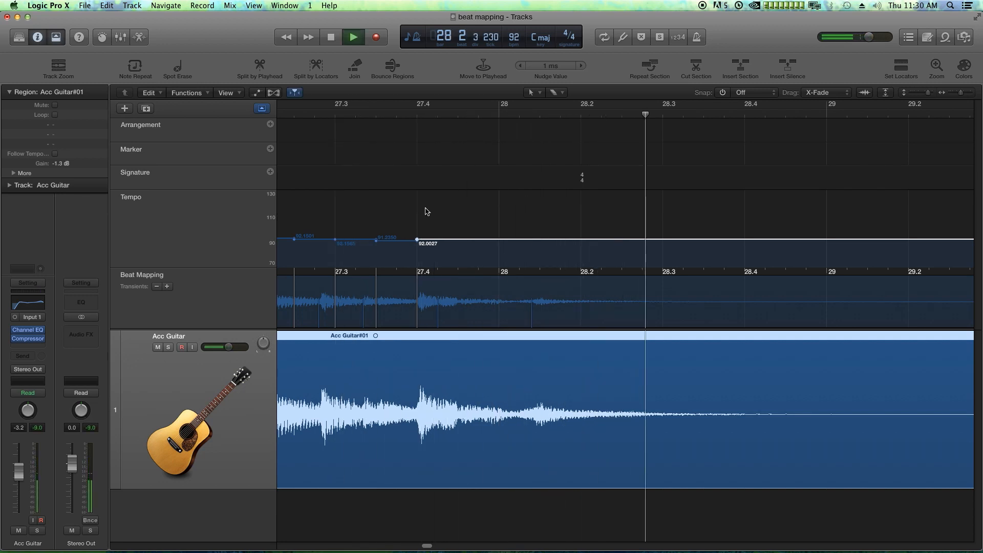
{"action": "left_click", "coordinate": [330, 37]}
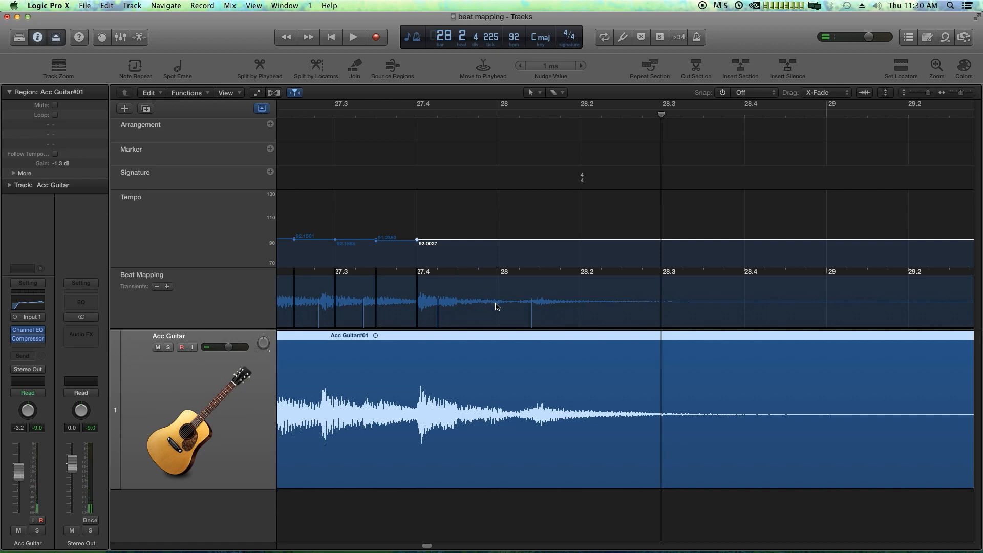
{"action": "mouse_move", "coordinate": [531, 306]}
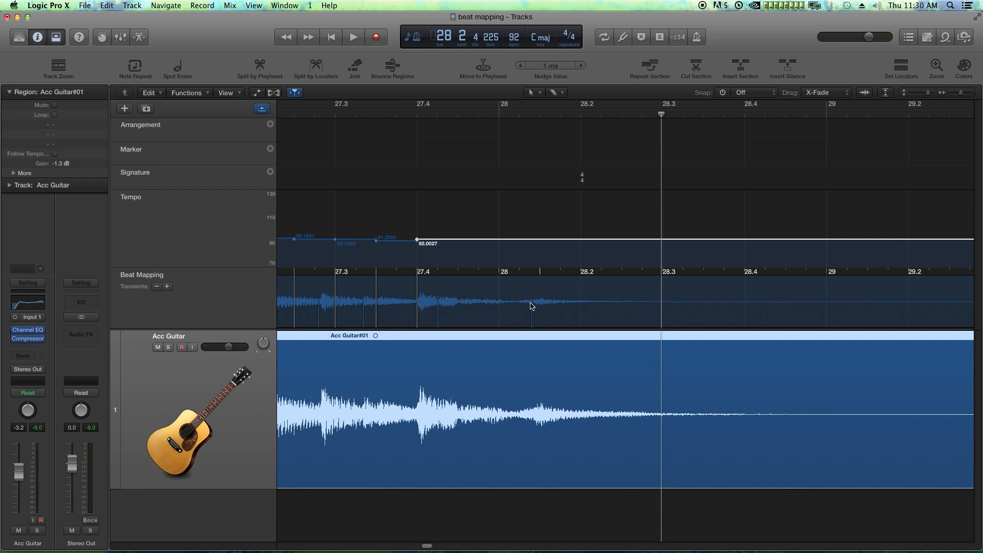
{"action": "mouse_move", "coordinate": [532, 315]}
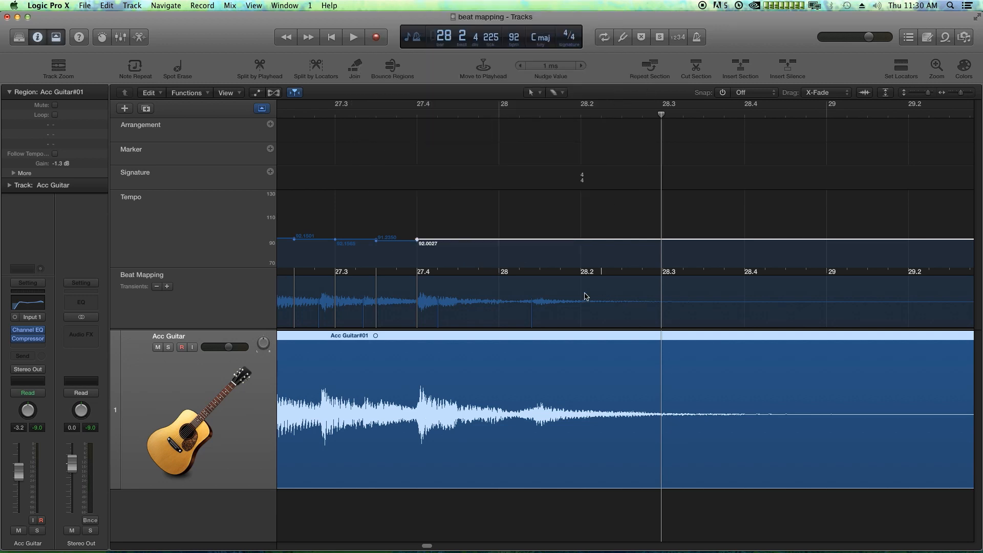
{"action": "mouse_move", "coordinate": [532, 320]}
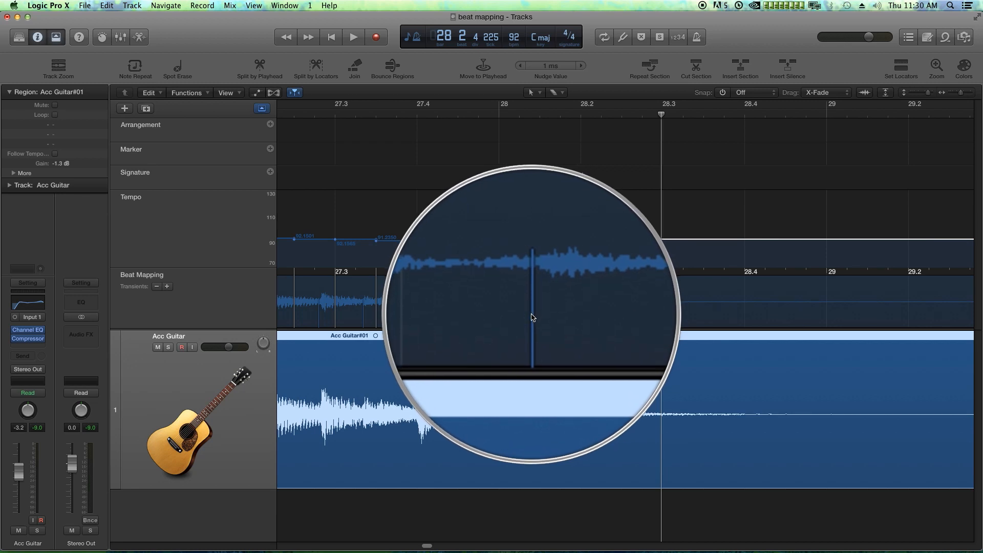
{"action": "mouse_move", "coordinate": [538, 326]}
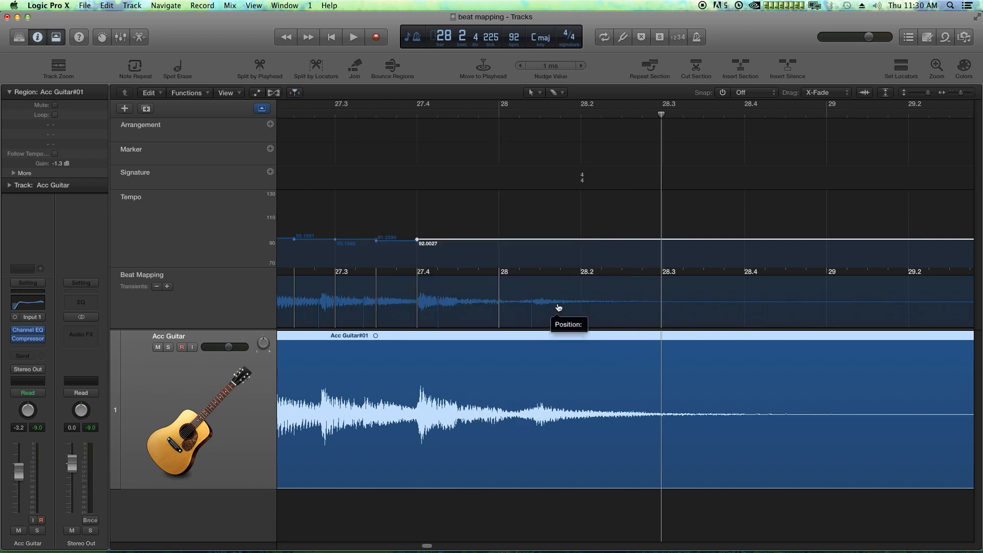
{"action": "mouse_move", "coordinate": [653, 292]}
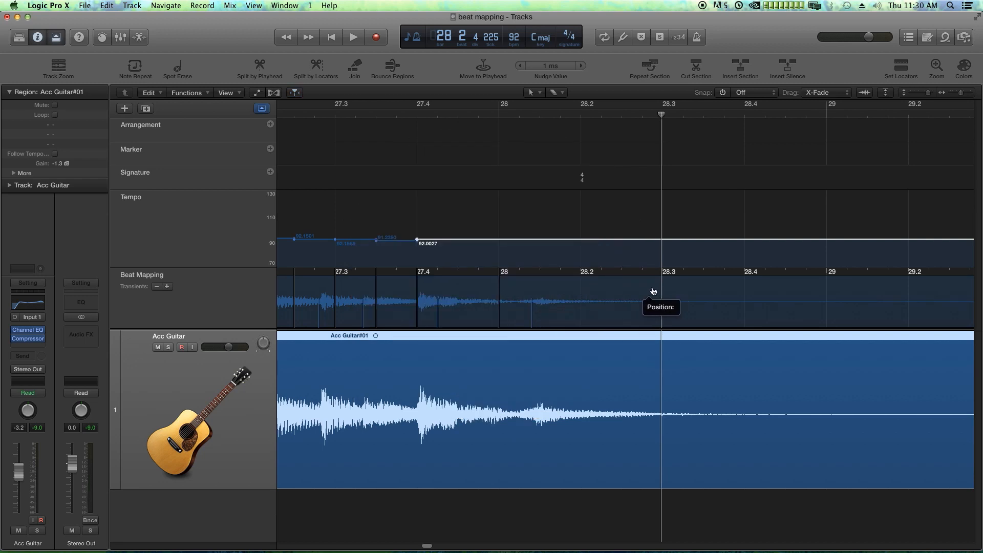
{"action": "mouse_move", "coordinate": [500, 277]}
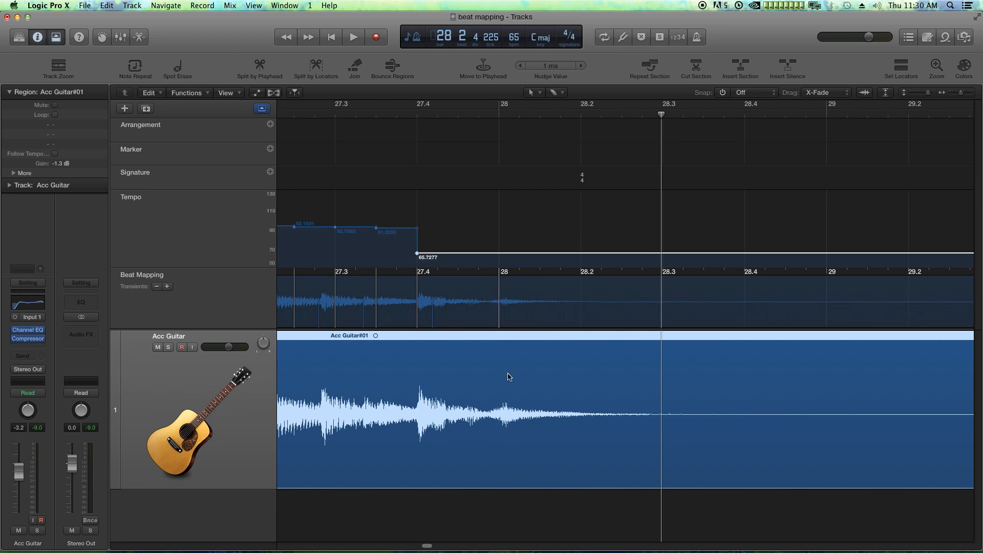
{"action": "mouse_move", "coordinate": [455, 290]}
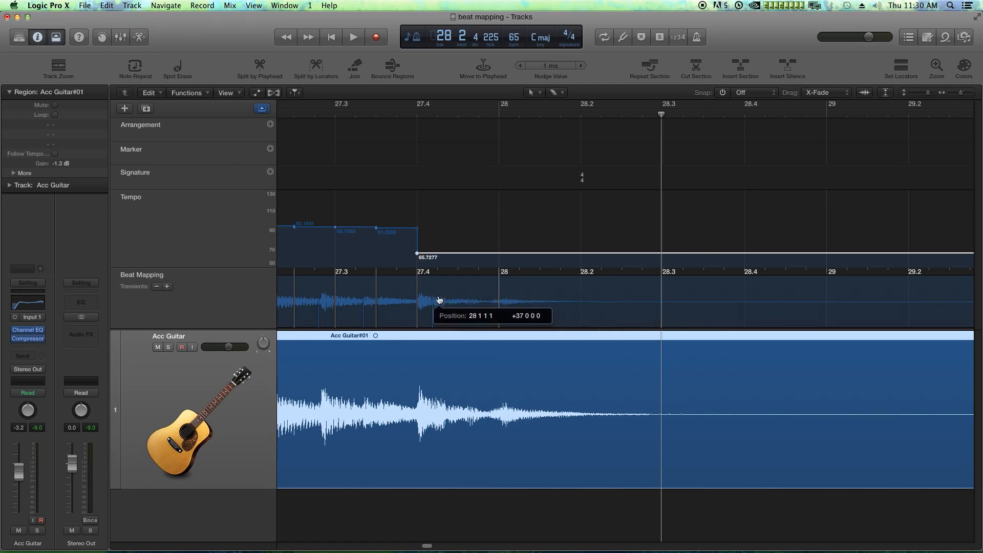
{"action": "mouse_move", "coordinate": [457, 277]}
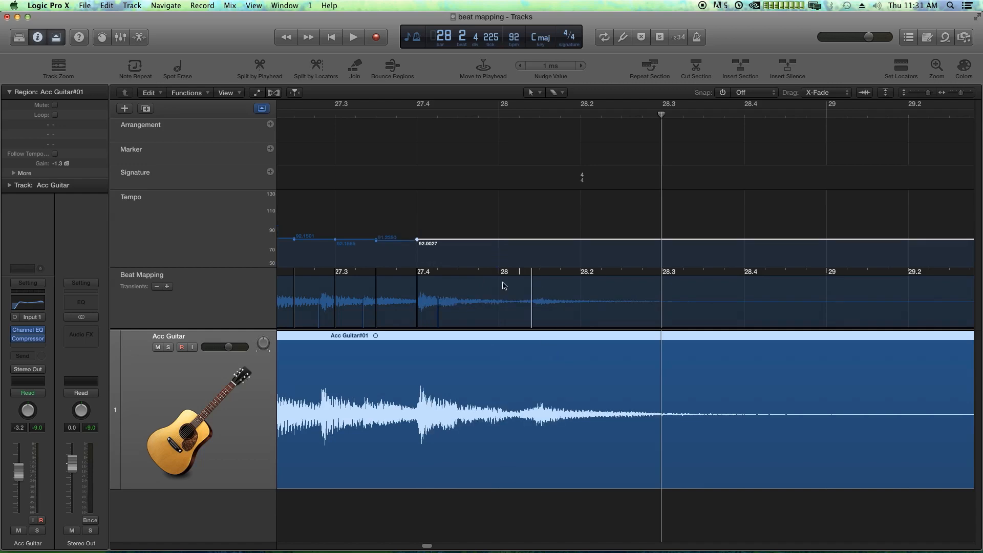
Drag the bar 28 line onto the guitar's final transient, giving a 65.7277 tempo.
{"action": "left_click_drag", "start_coordinate": [417, 240], "coordinate": [417, 253]}
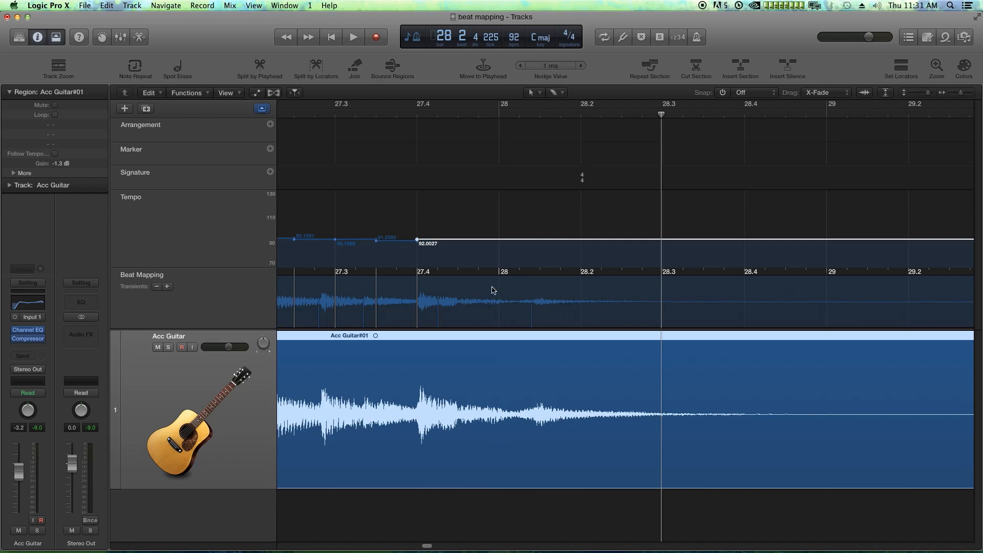
{"action": "mouse_move", "coordinate": [501, 277]}
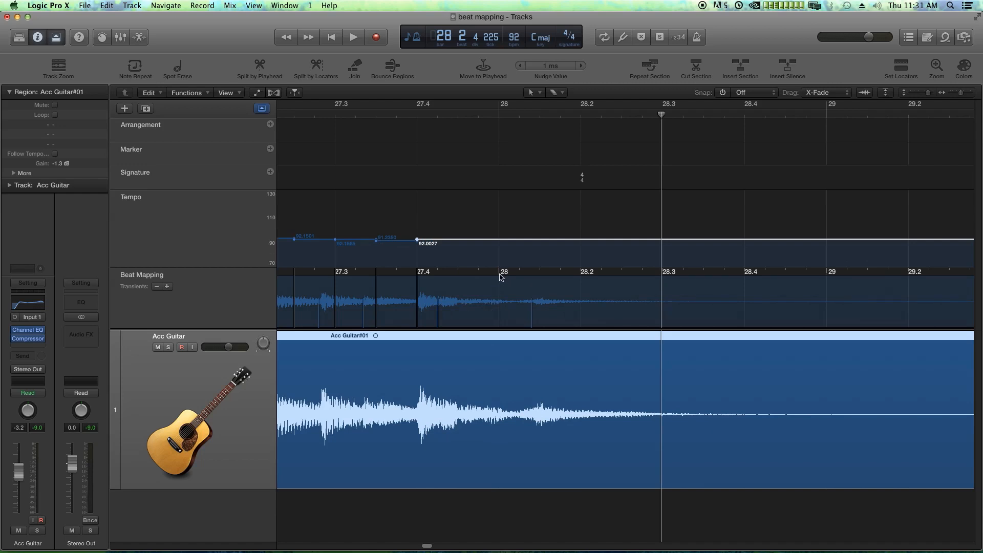
{"action": "mouse_move", "coordinate": [506, 303]}
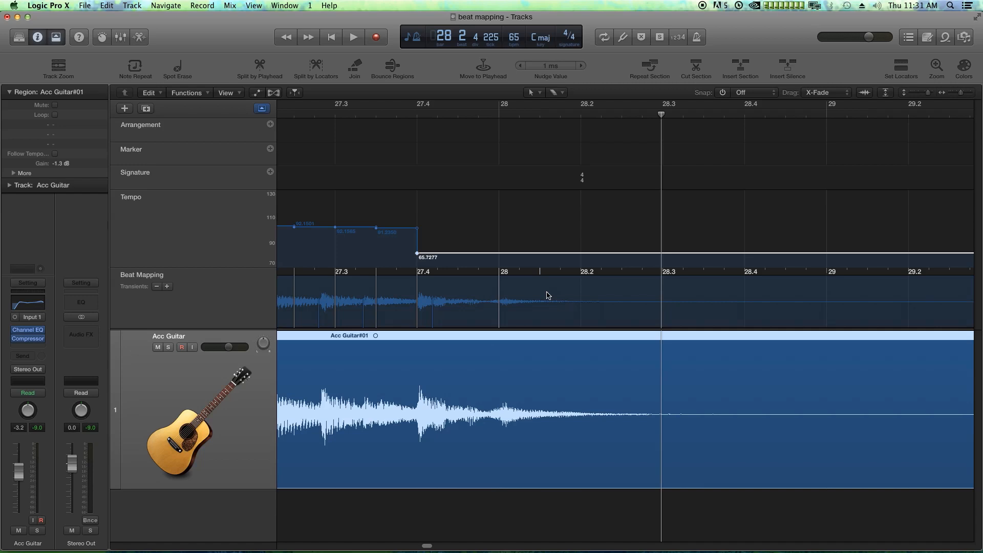
{"action": "mouse_move", "coordinate": [353, 224]}
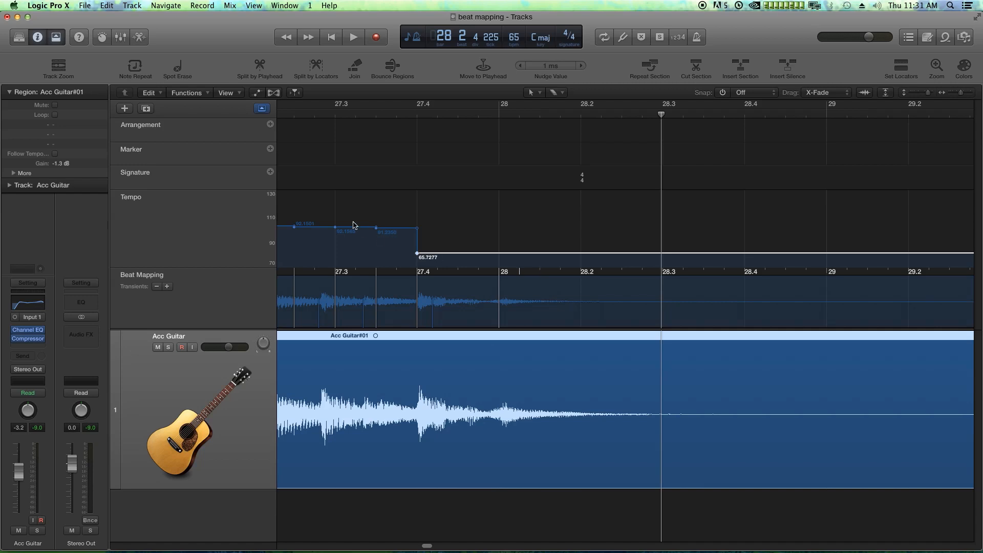
{"action": "mouse_move", "coordinate": [425, 262]}
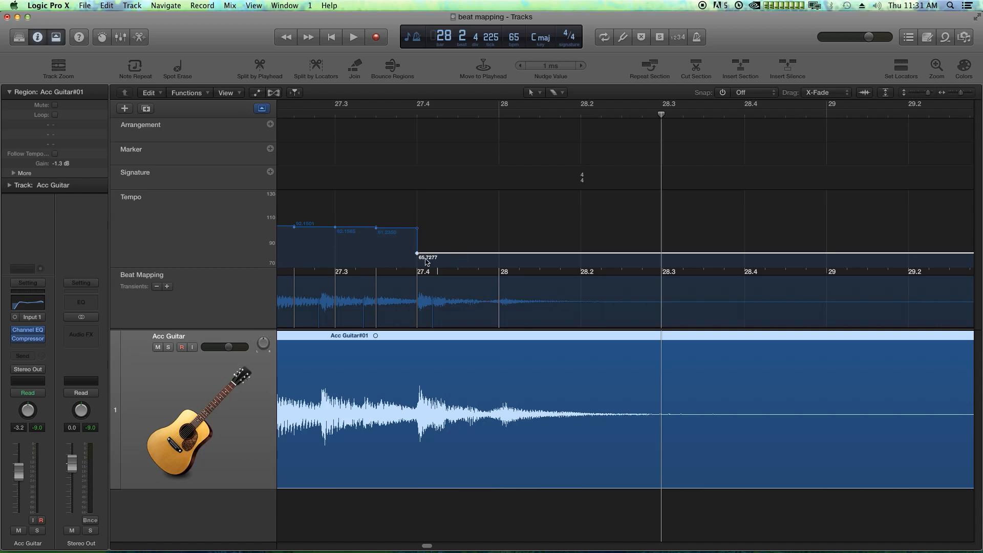
{"action": "mouse_move", "coordinate": [454, 368]}
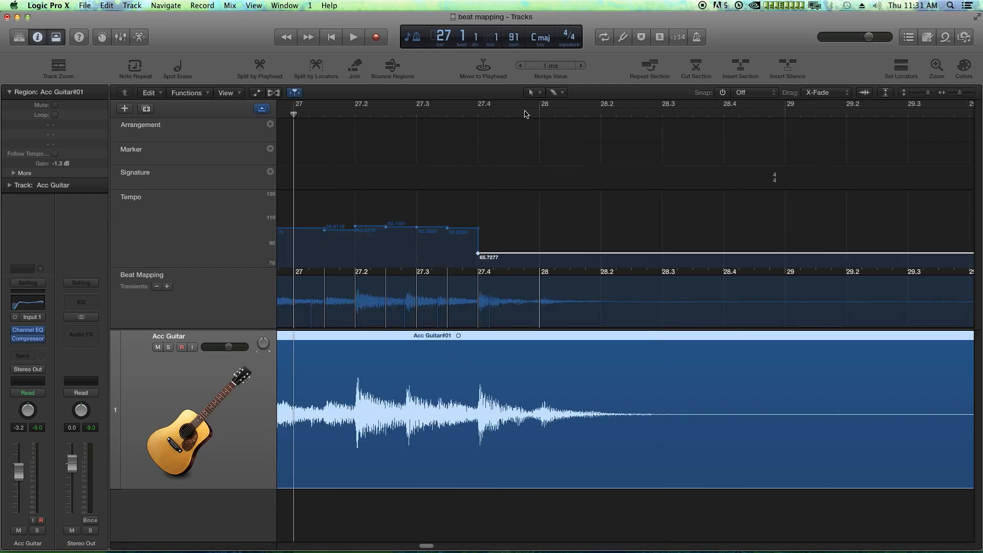
{"action": "left_click", "coordinate": [353, 37]}
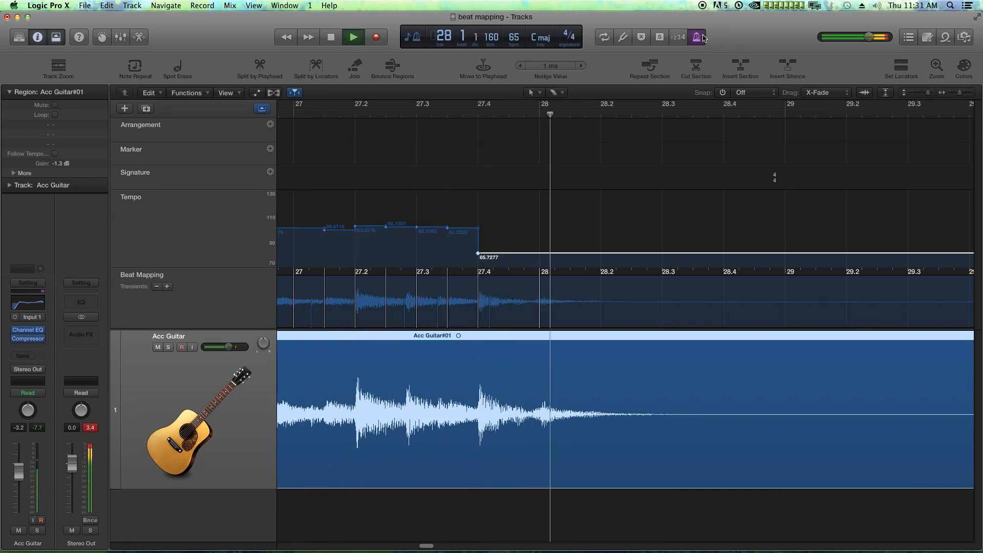
{"action": "left_click", "coordinate": [353, 37]}
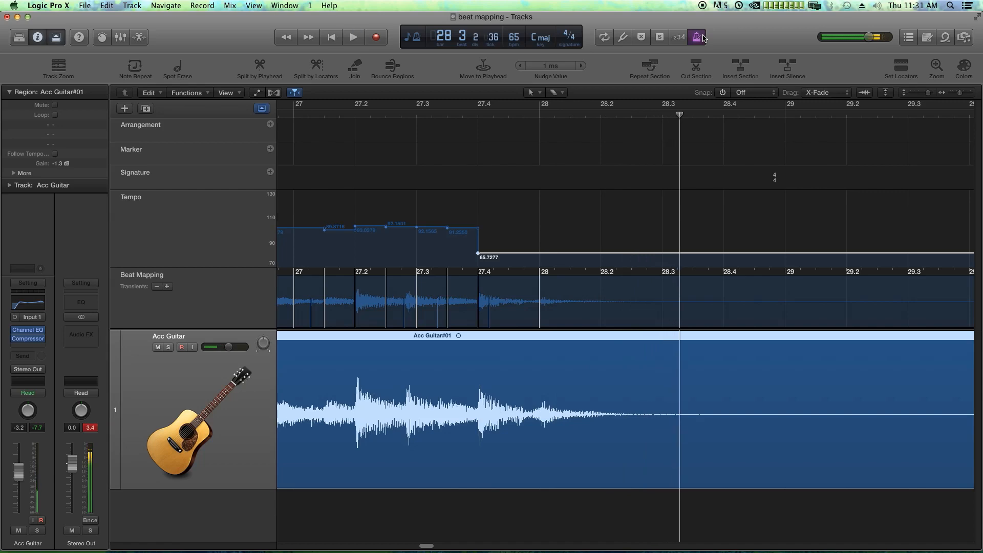
{"action": "left_click", "coordinate": [331, 37]}
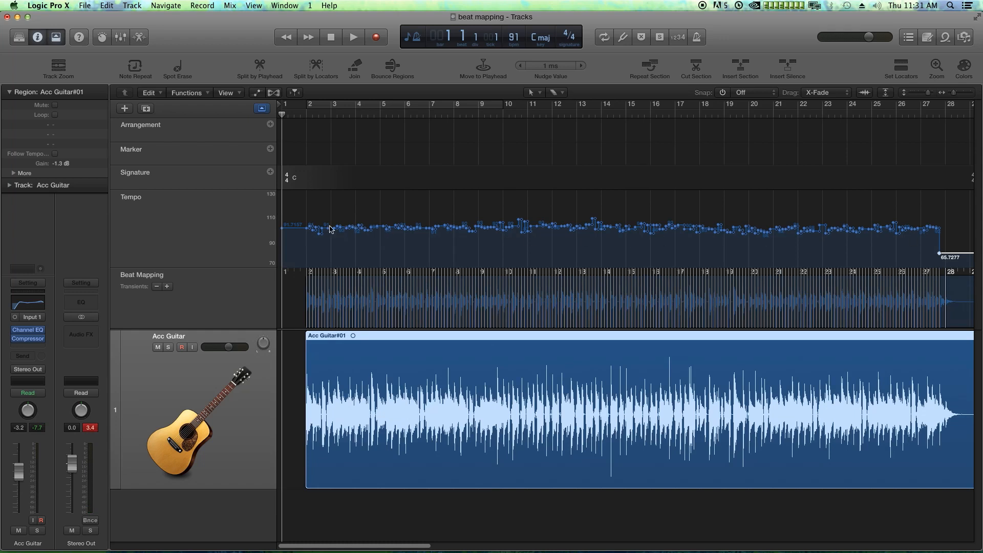
{"action": "mouse_move", "coordinate": [785, 233]}
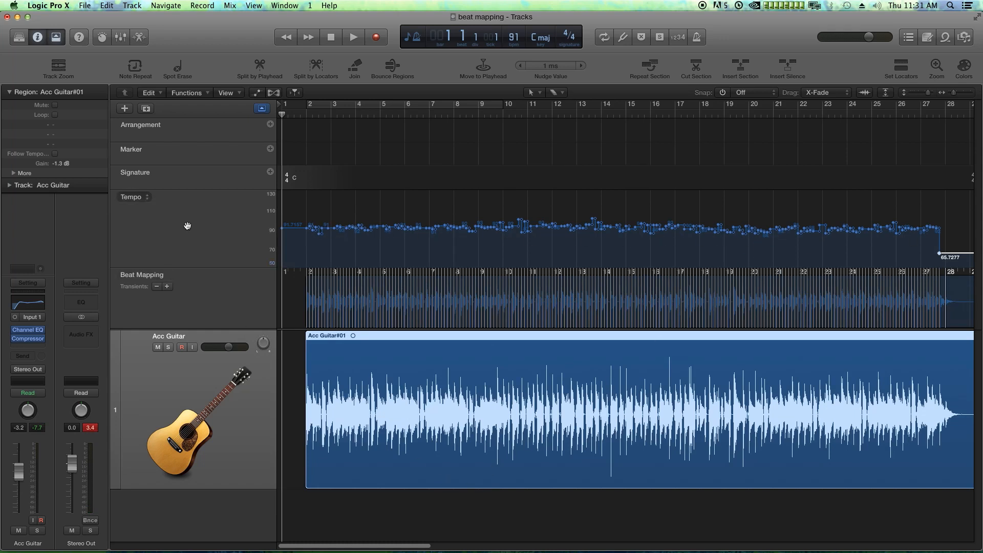
{"action": "left_click", "coordinate": [261, 109]}
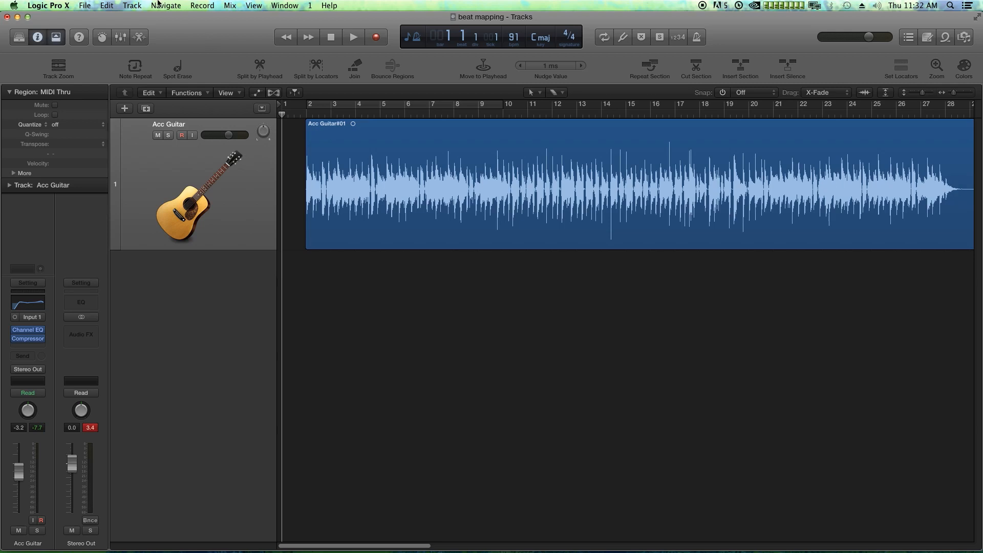
Create a Drummer track set to the Alternative genre with the Hoodoo preset.
{"action": "left_click", "coordinate": [132, 5]}
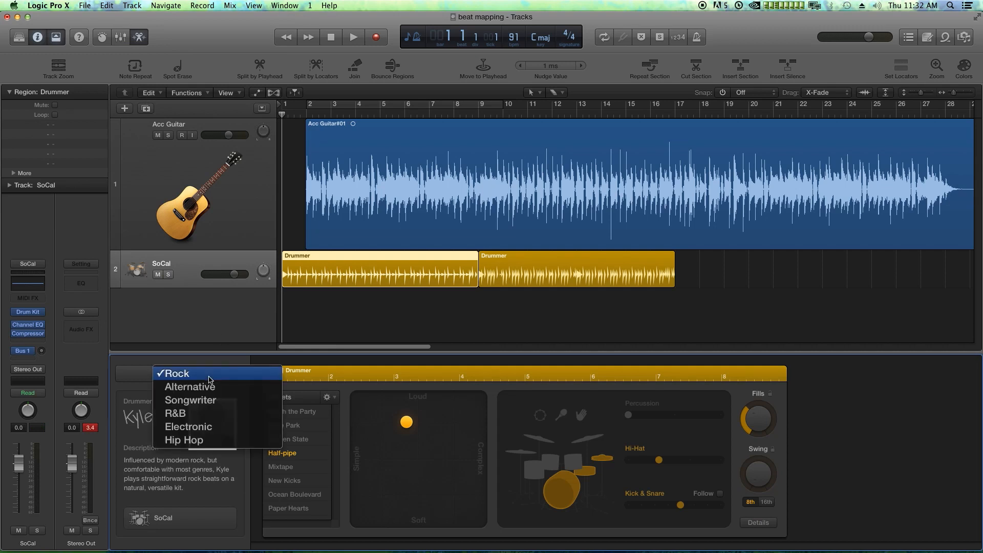
{"action": "mouse_move", "coordinate": [204, 387]}
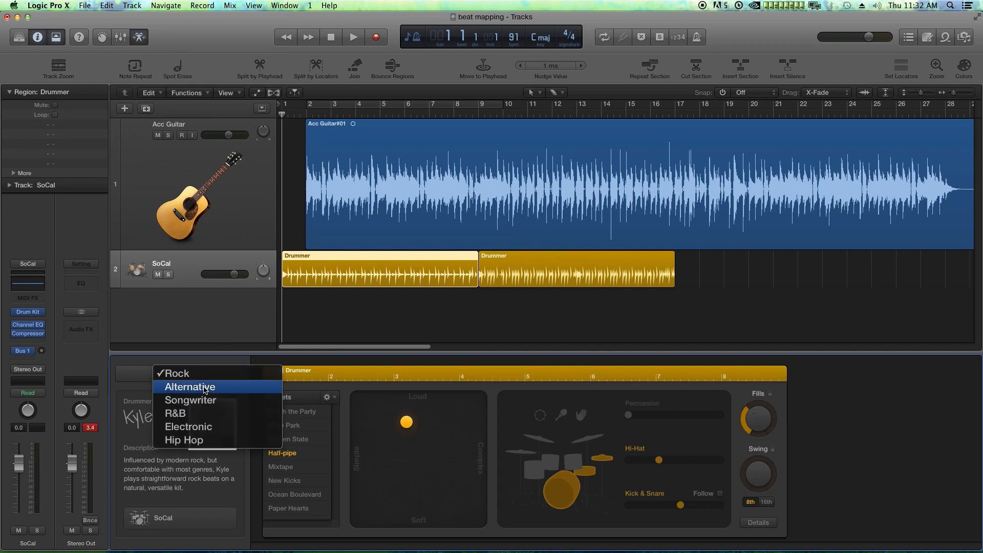
{"action": "left_click", "coordinate": [189, 386]}
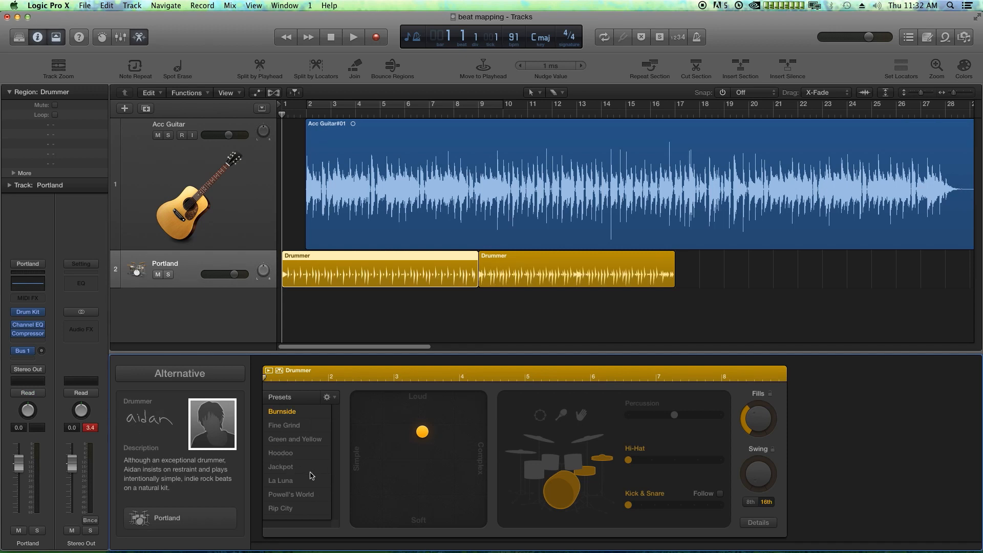
{"action": "left_click", "coordinate": [280, 452]}
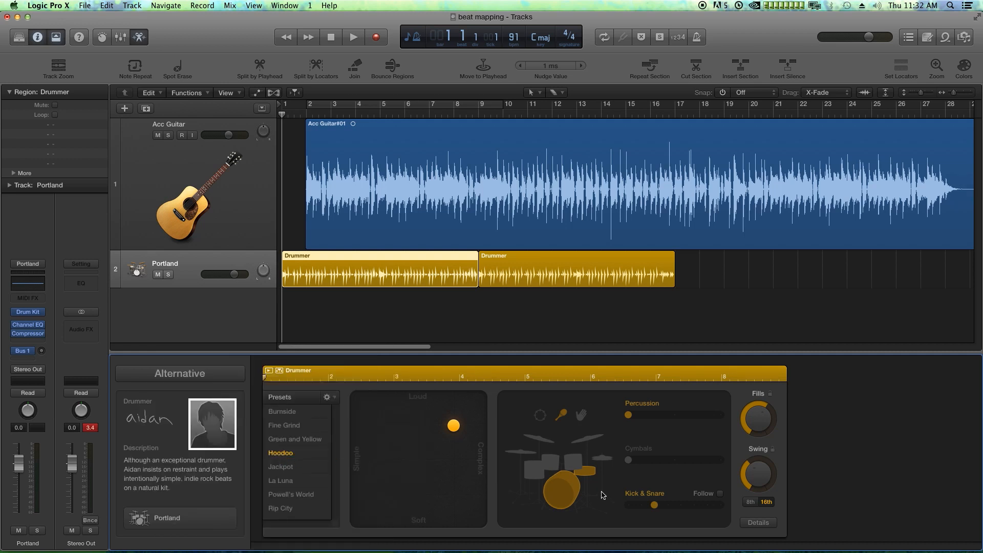
Delete the extra Drummer region, set Snap to Bar and select all three regions from bar 2.
{"action": "left_click", "coordinate": [290, 494]}
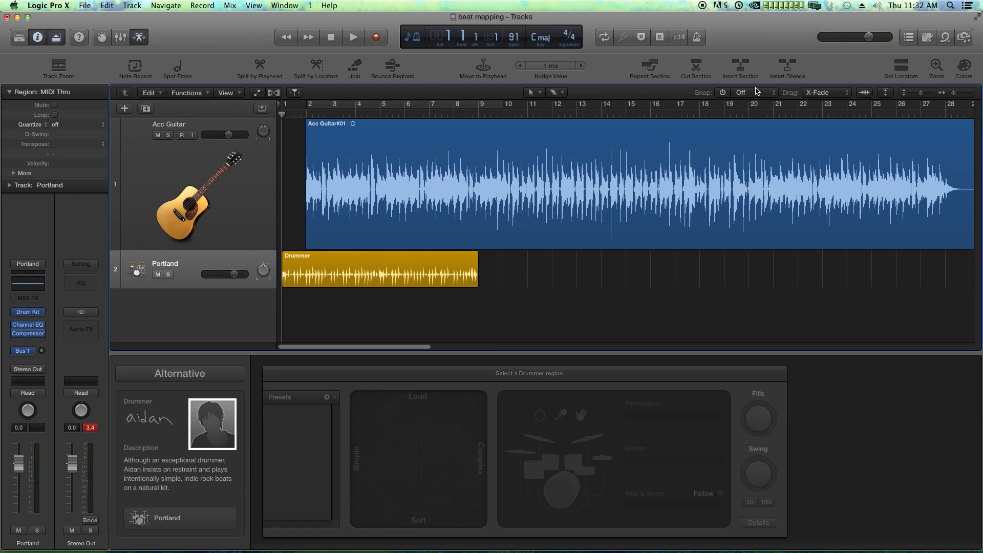
{"action": "left_click", "coordinate": [379, 269]}
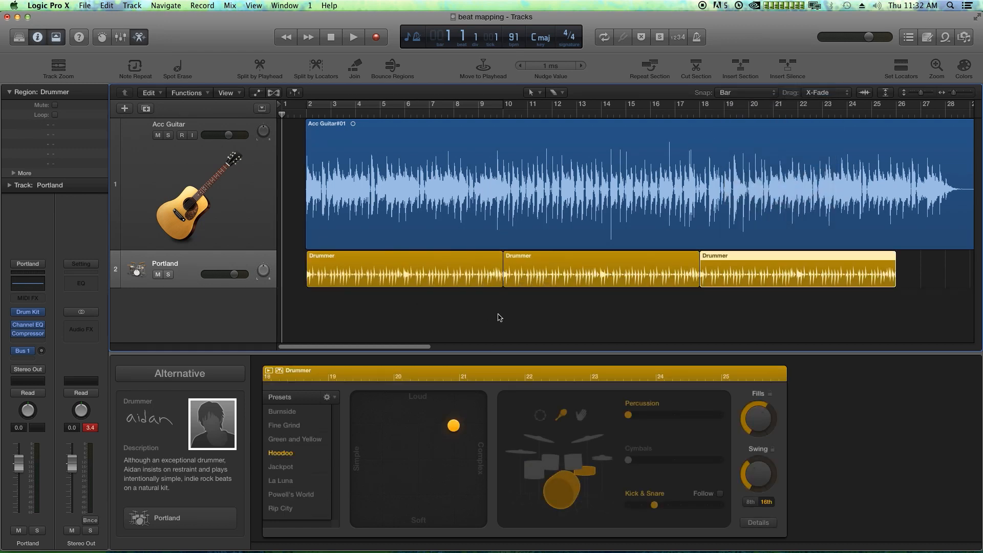
{"action": "left_click", "coordinate": [498, 316]}
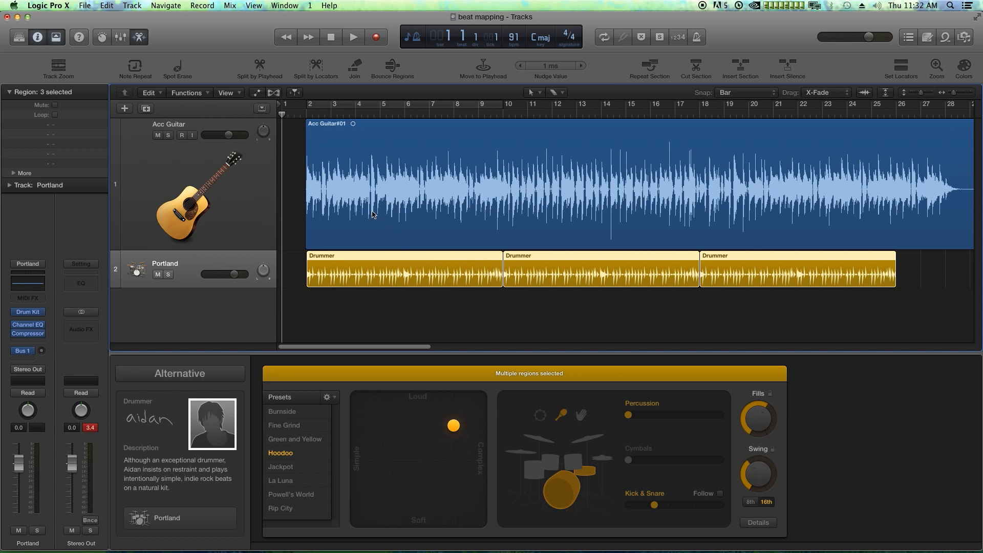
{"action": "mouse_move", "coordinate": [410, 209]}
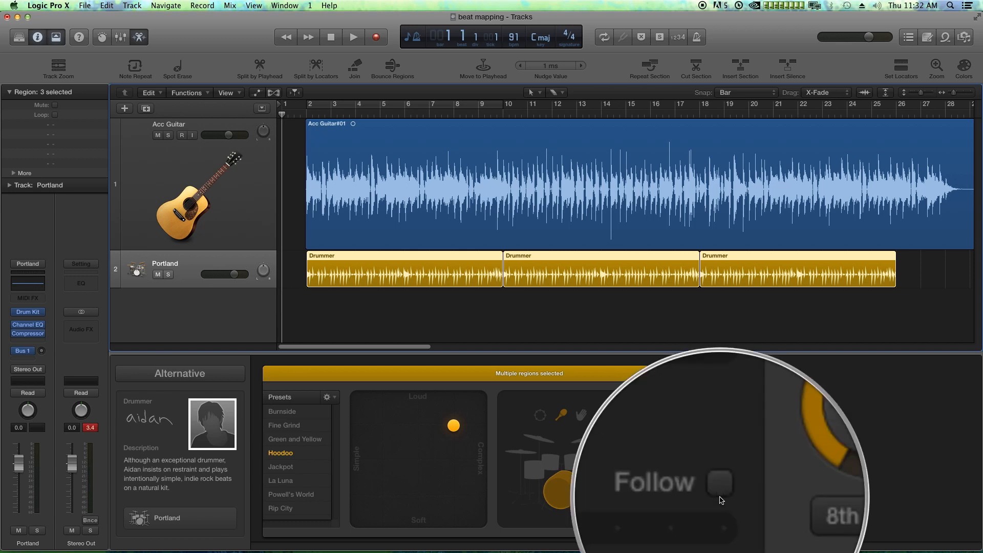
Enable Follow in the Drummer Editor for the selected regions and play them back with the guitar.
{"action": "left_click", "coordinate": [719, 494]}
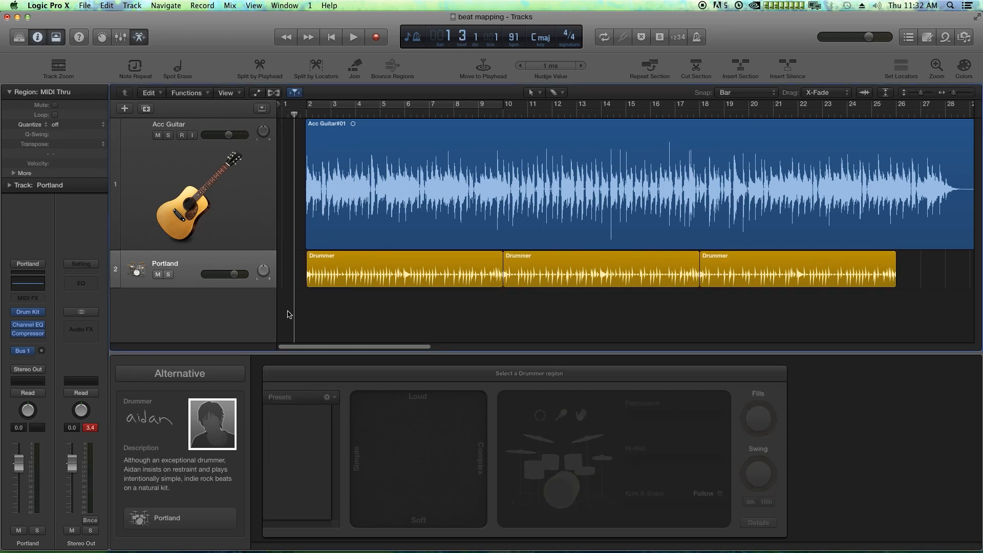
{"action": "left_click", "coordinate": [353, 37]}
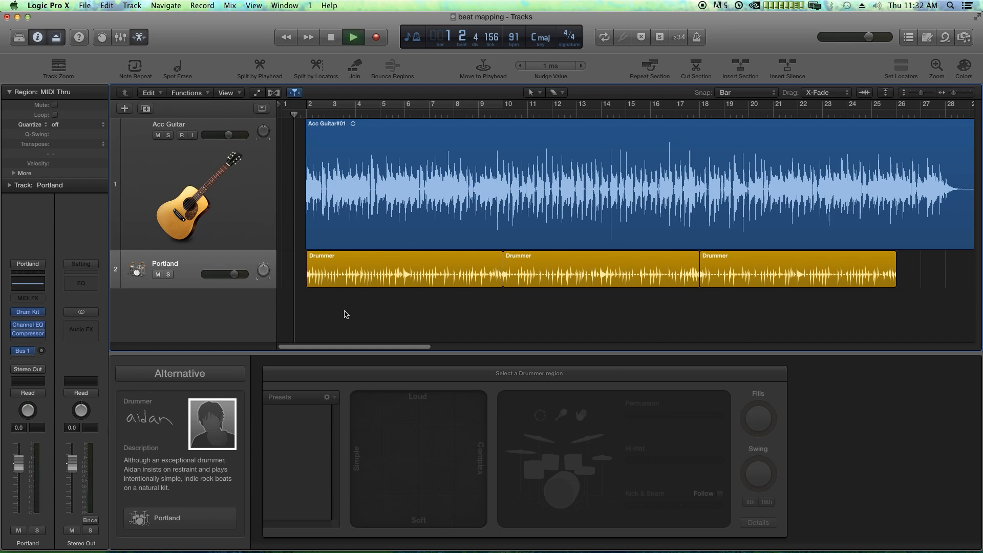
{"action": "left_click", "coordinate": [261, 109]}
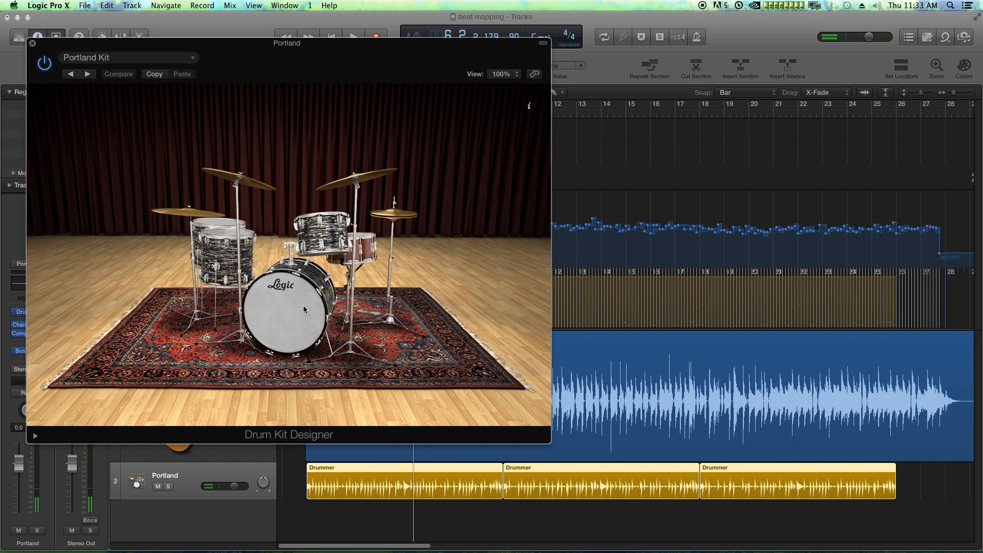
Replace the kit's kick with the Portland 2 kick and close Drum Kit Designer.
{"action": "left_click", "coordinate": [289, 314]}
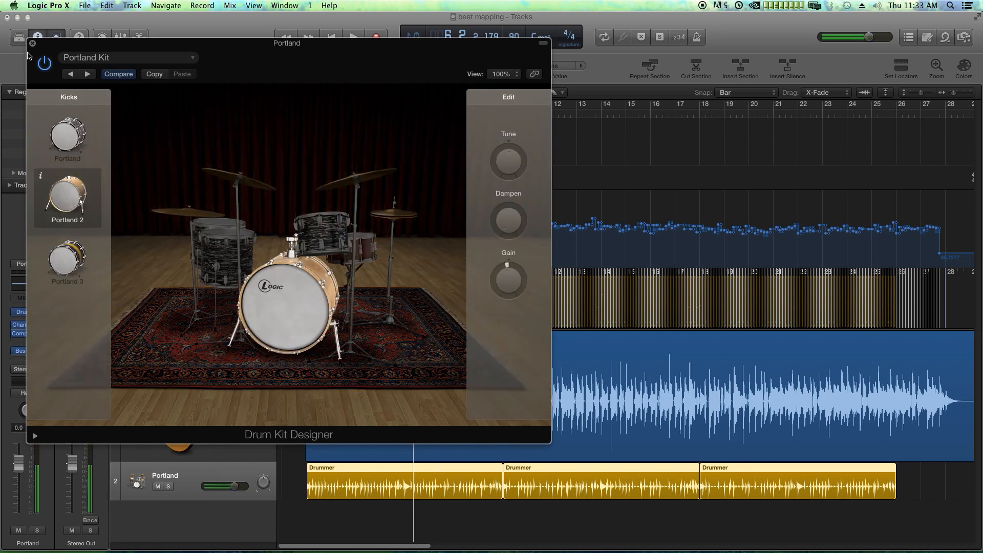
{"action": "left_click", "coordinate": [31, 43]}
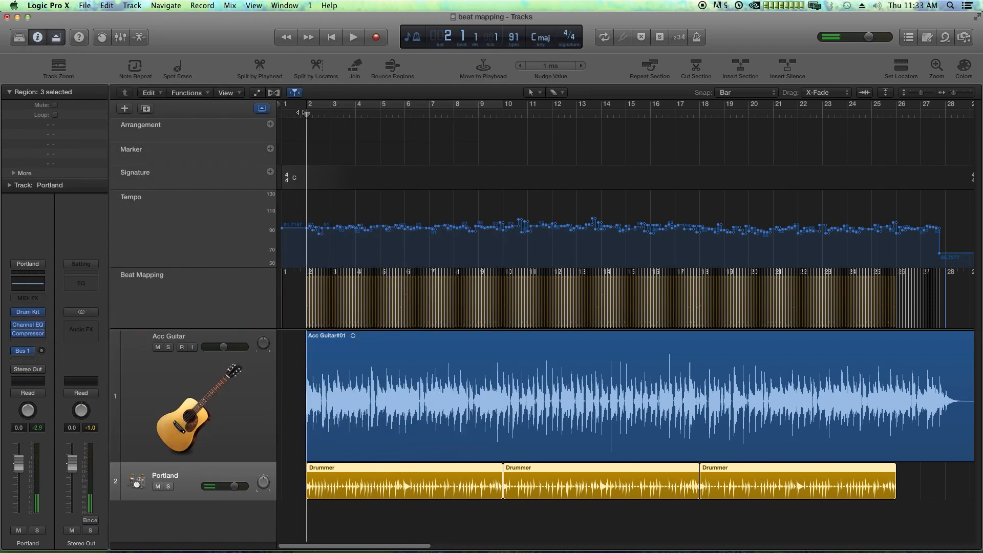
{"action": "left_click", "coordinate": [353, 37]}
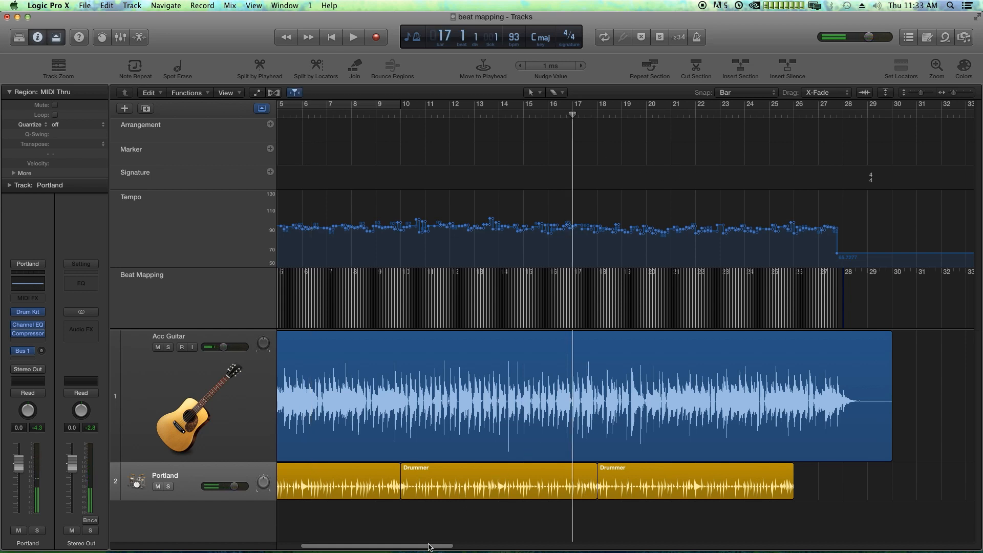
Move the last Drummer region to bar 20 and pick another tool to fill bars 17–20.
{"action": "scroll", "scroll_direction": "right", "scroll_amount": 3}
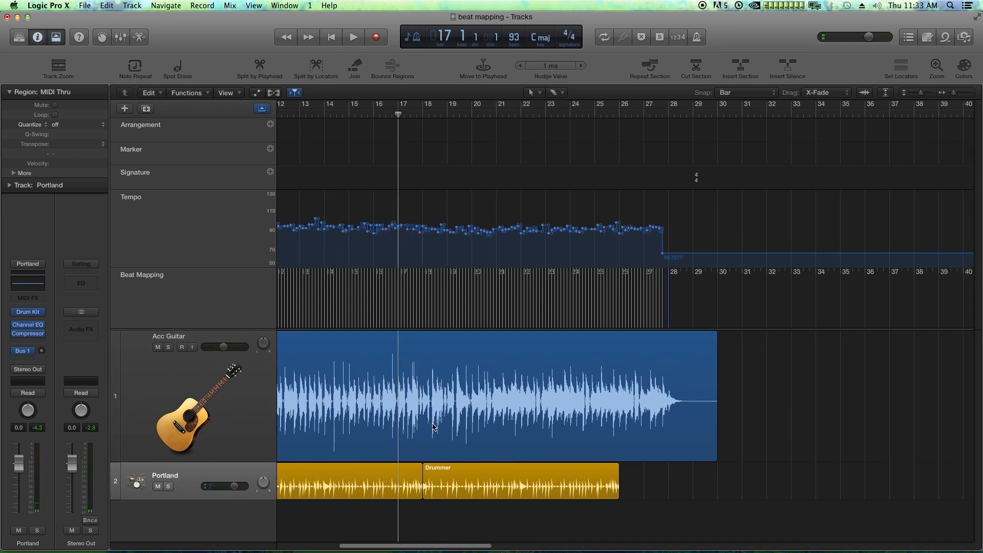
{"action": "left_click", "coordinate": [353, 37]}
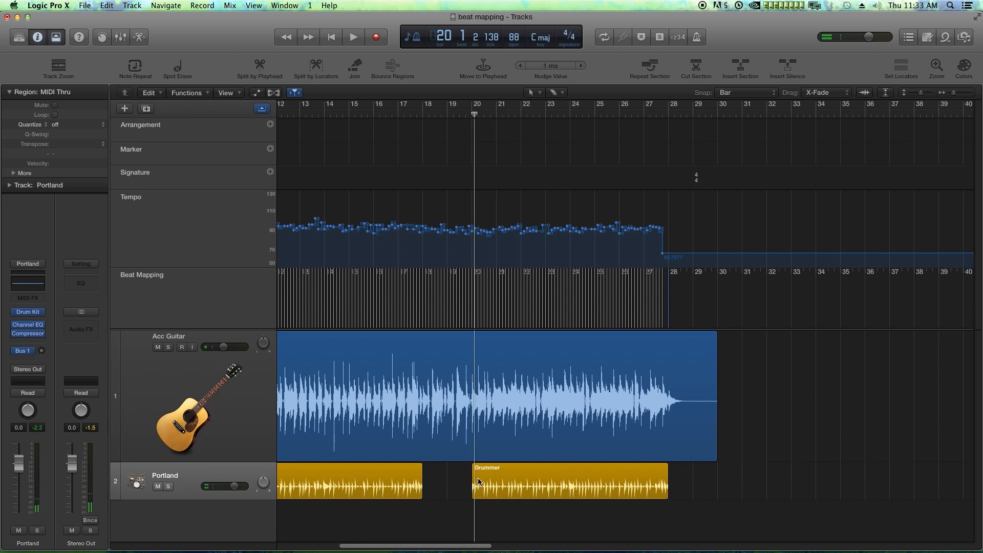
{"action": "left_click", "coordinate": [543, 92]}
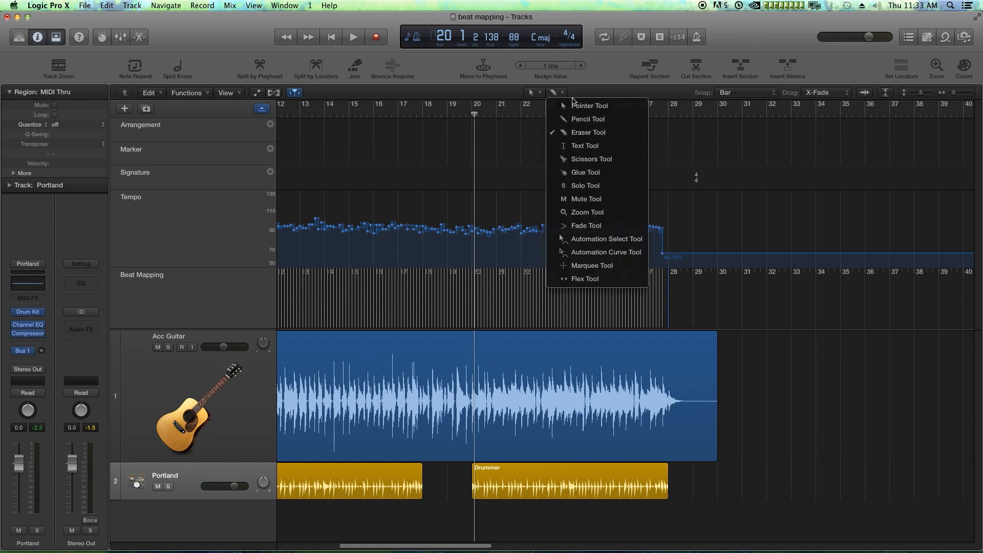
{"action": "mouse_move", "coordinate": [586, 243]}
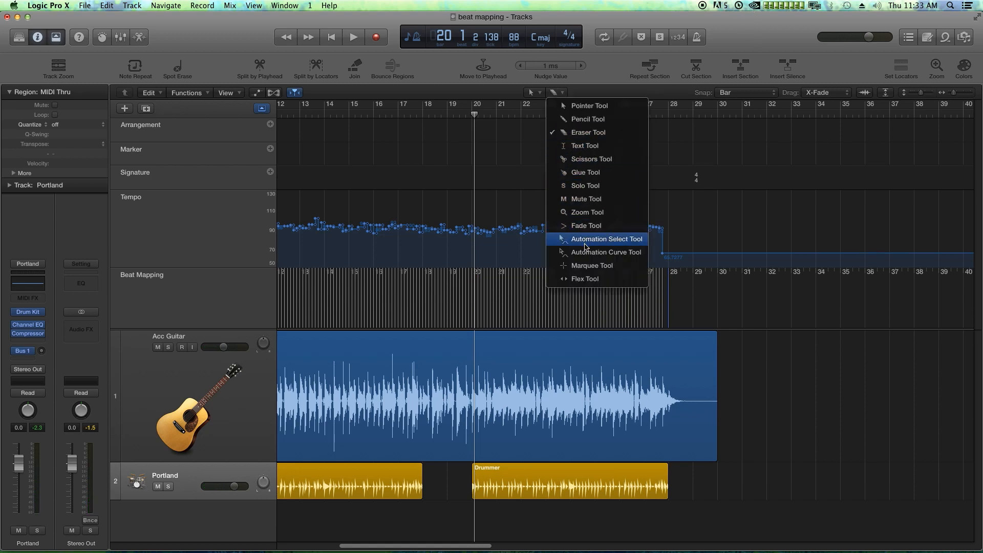
{"action": "left_click", "coordinate": [591, 265]}
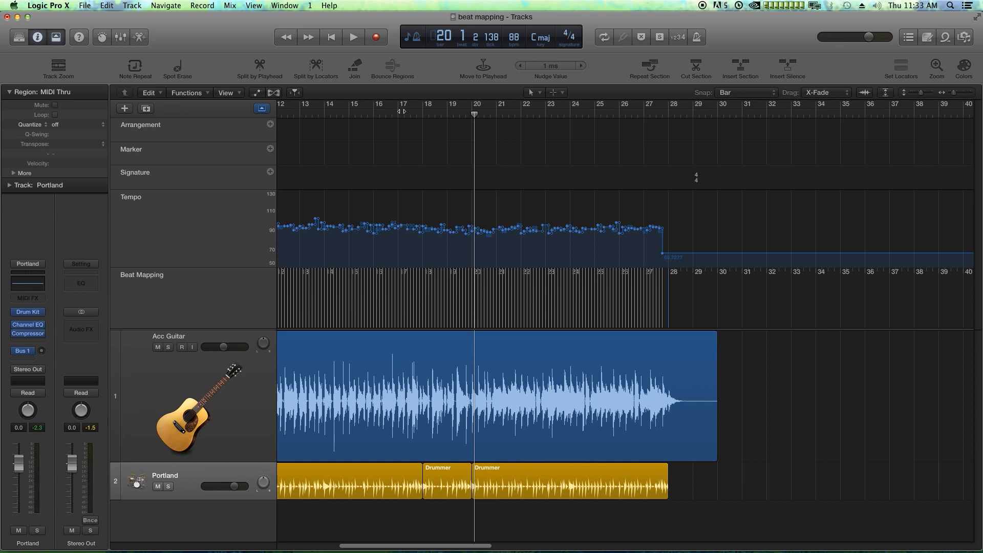
Audition the song's ending from bar 27 to find where the guitar rings out.
{"action": "left_click", "coordinate": [353, 37]}
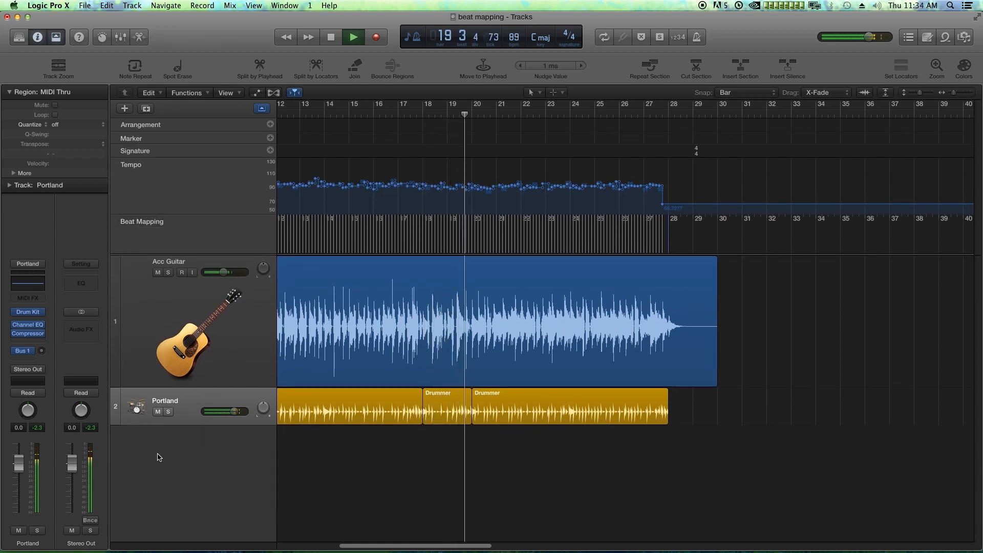
{"action": "left_click", "coordinate": [476, 113]}
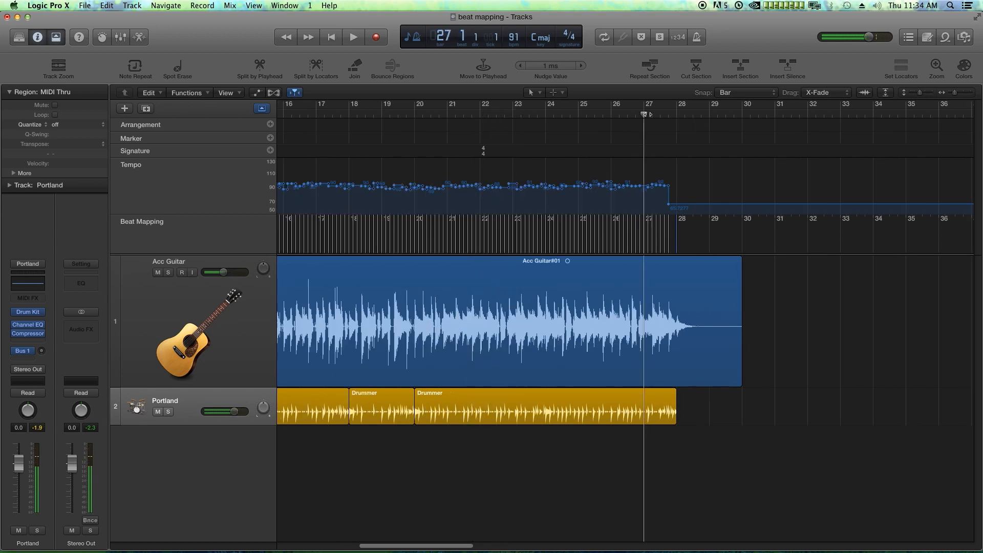
{"action": "left_click", "coordinate": [353, 37]}
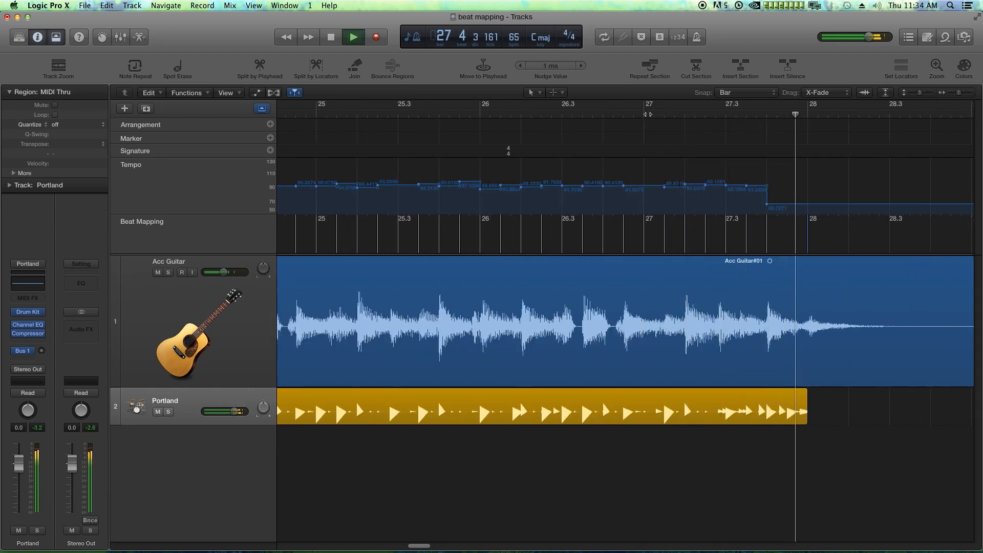
{"action": "left_click", "coordinate": [353, 37]}
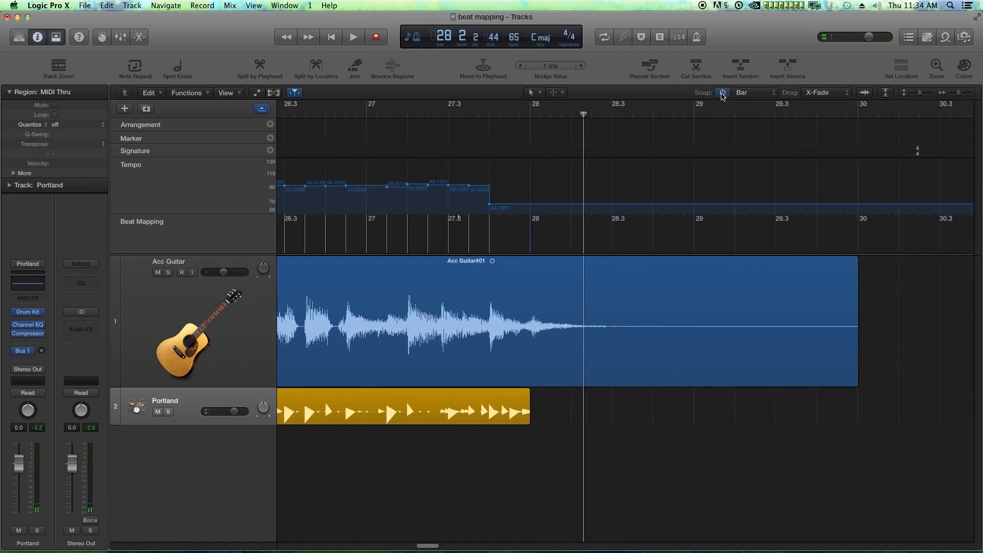
Turn Snap off and stretch the last Drummer region to just past bar 28.
{"action": "left_click", "coordinate": [722, 93]}
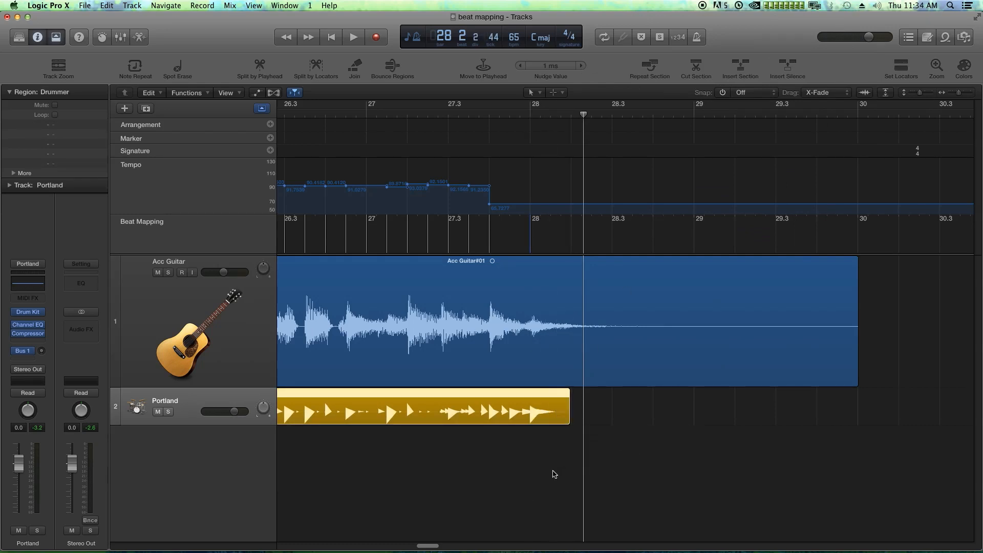
{"action": "left_click", "coordinate": [353, 37]}
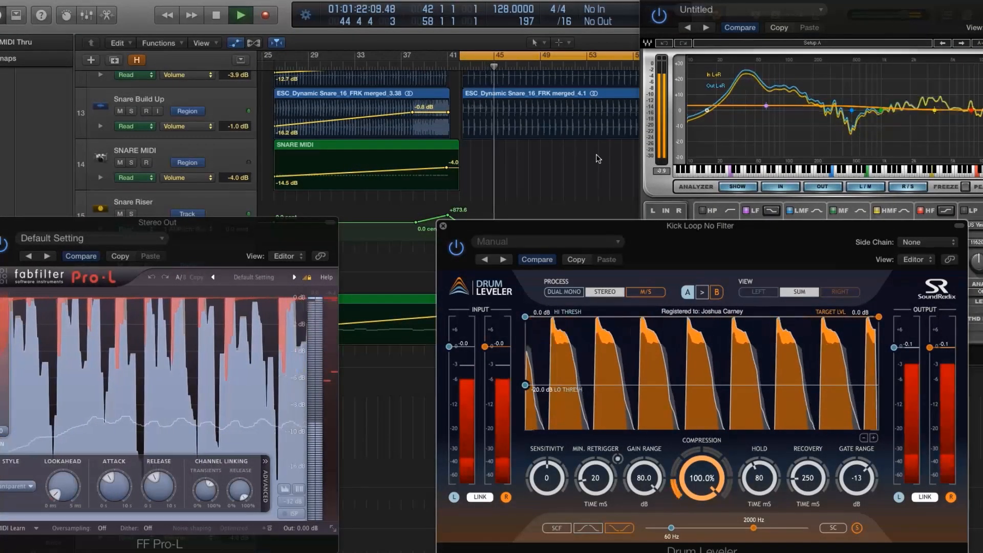
Switch to the snare mixing session with Drum Leveler, FabFilter Pro-L and EQ open.
{"action": "left_click", "coordinate": [240, 14]}
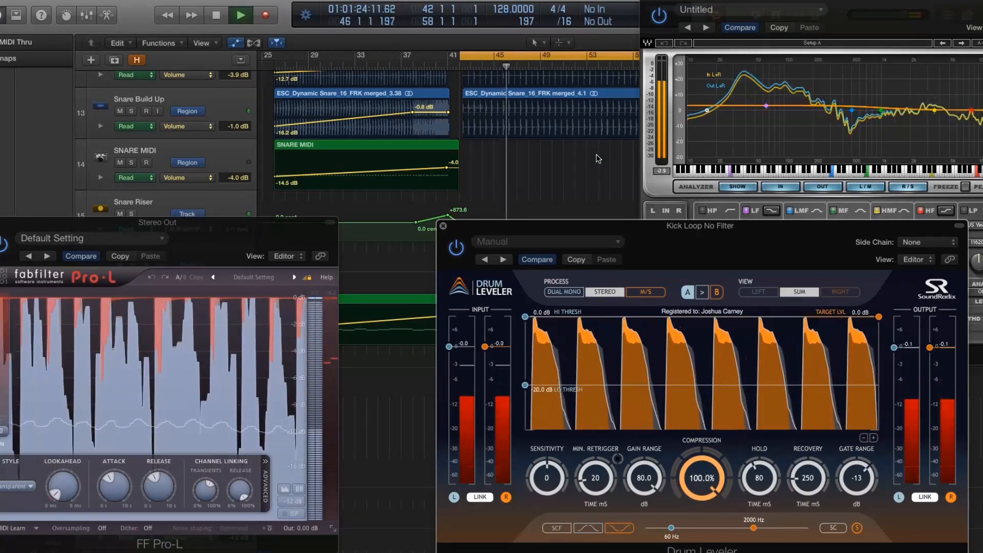